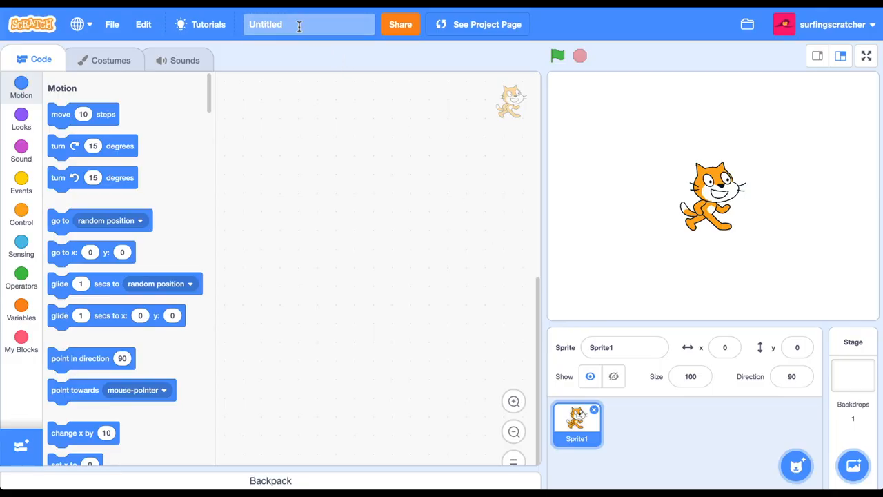
Title the project 'Just another maze' and blank out the sprite's cat costume.
text(Just another maze)
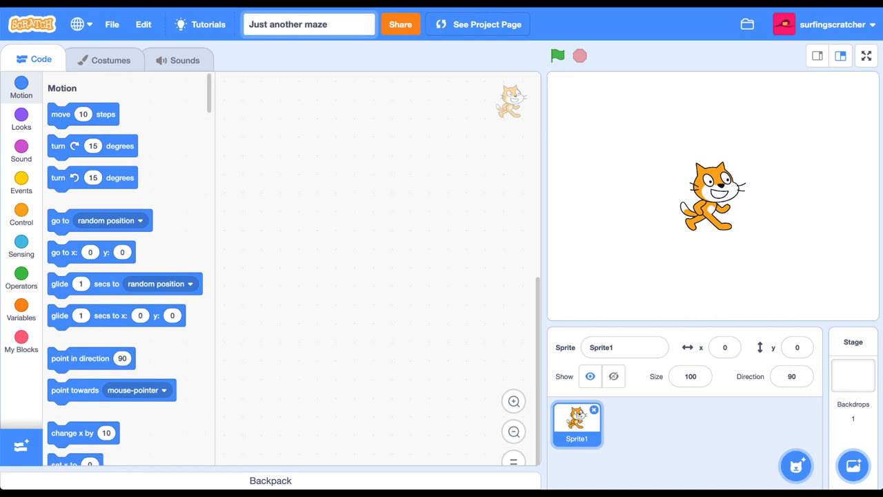
click(309, 25)
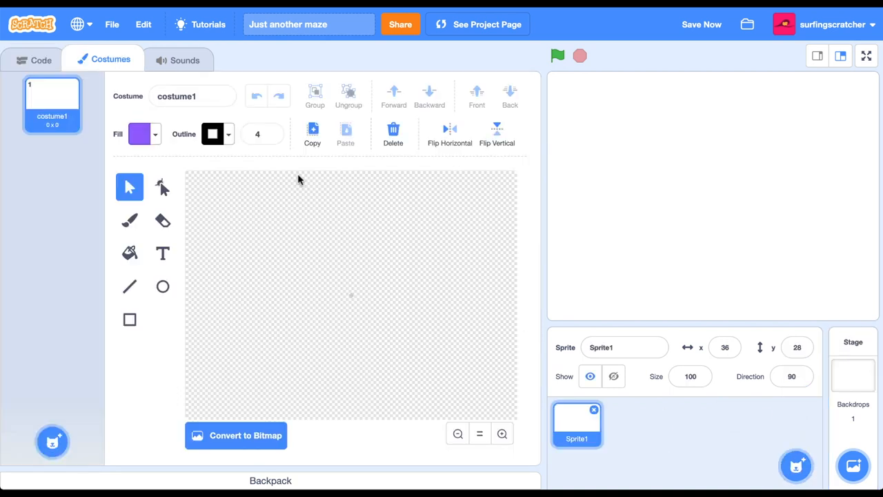
Draw a purple circle with outline width 8 at the centre and rename the sprite 'Wanderer'.
click(213, 132)
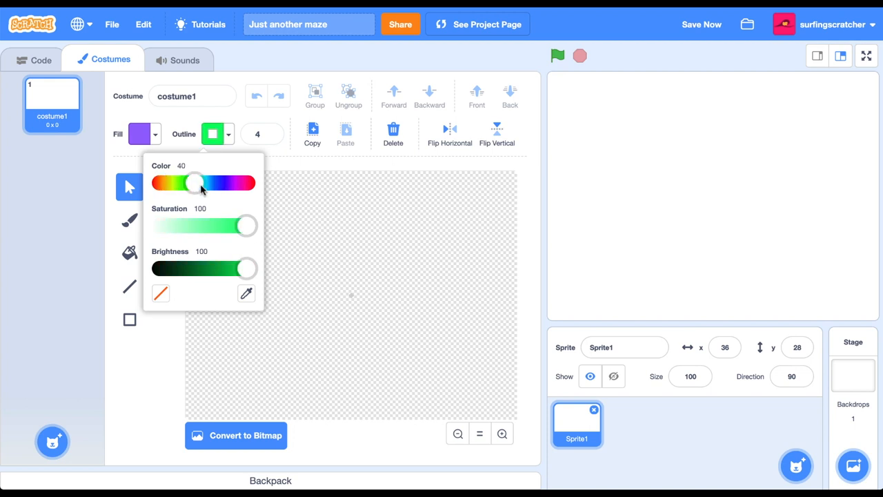
drag(196, 182, 229, 182)
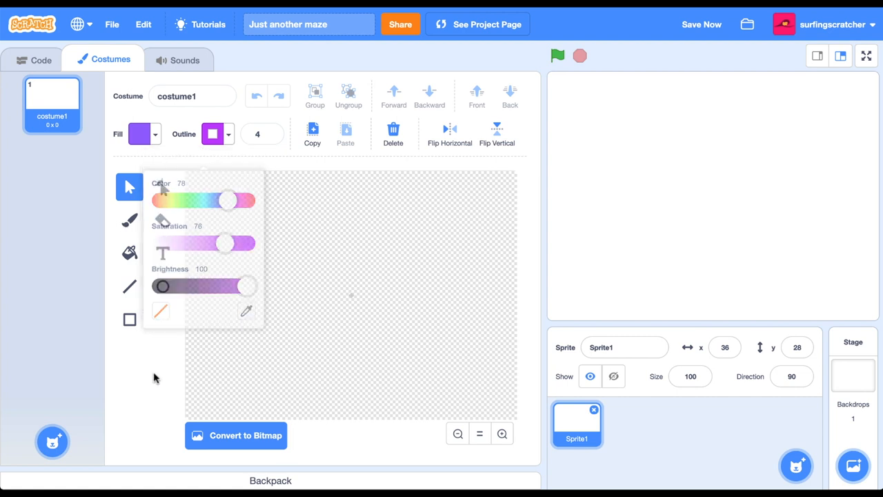
click(163, 285)
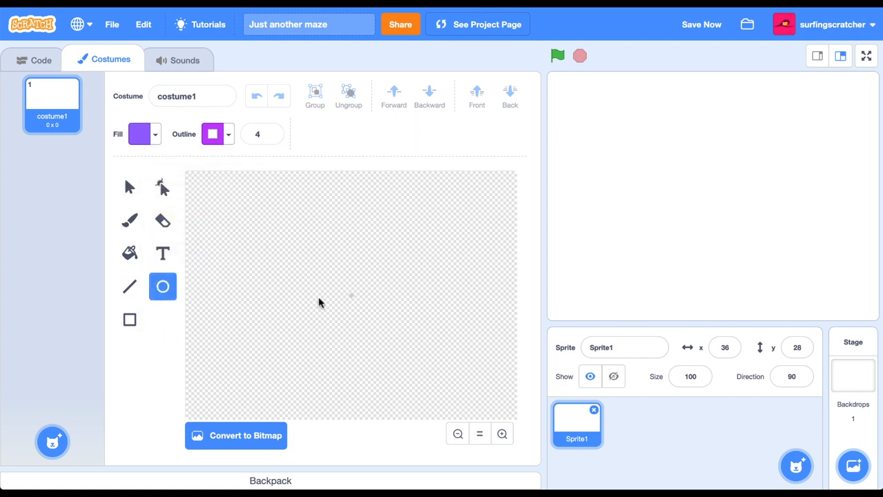
drag(317, 278, 358, 320)
text(8)
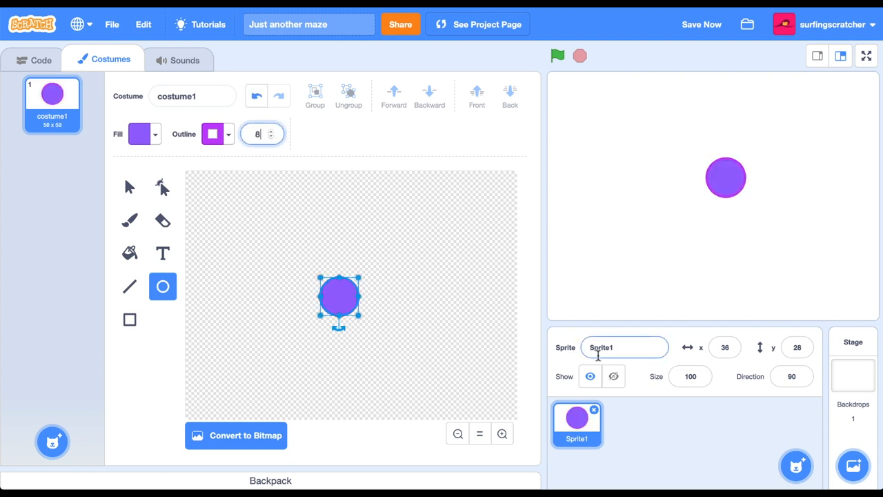
text(Wandererrer)
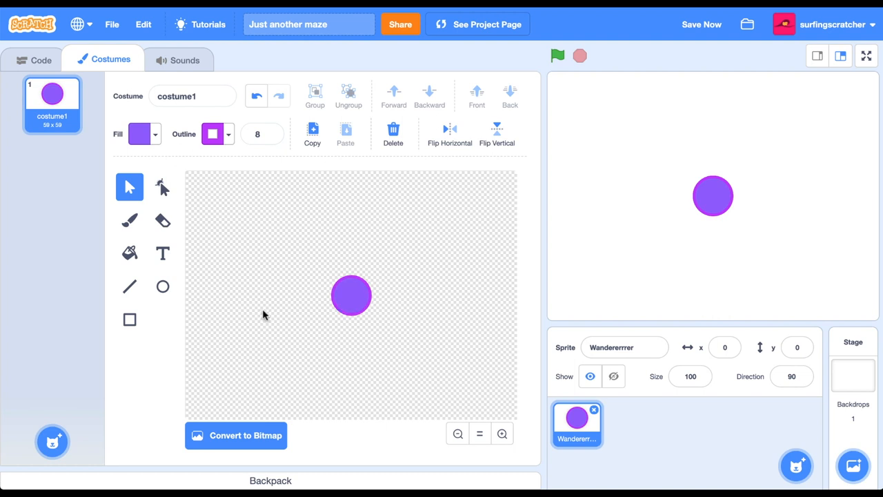
Add two small white circle eyes toward the purple circle's upper right.
click(141, 133)
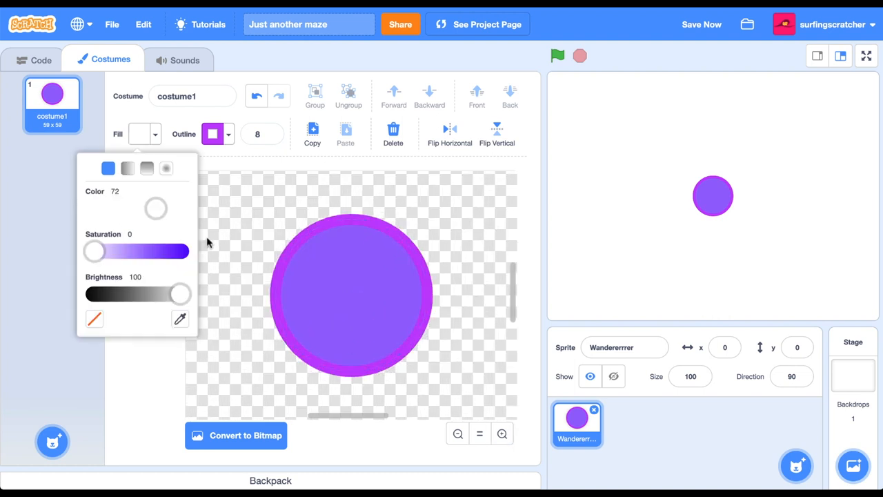
click(328, 296)
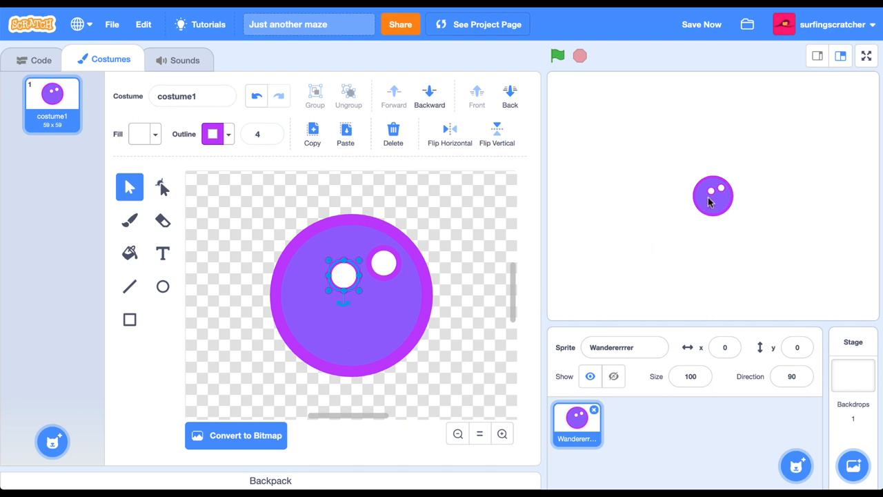
click(191, 97)
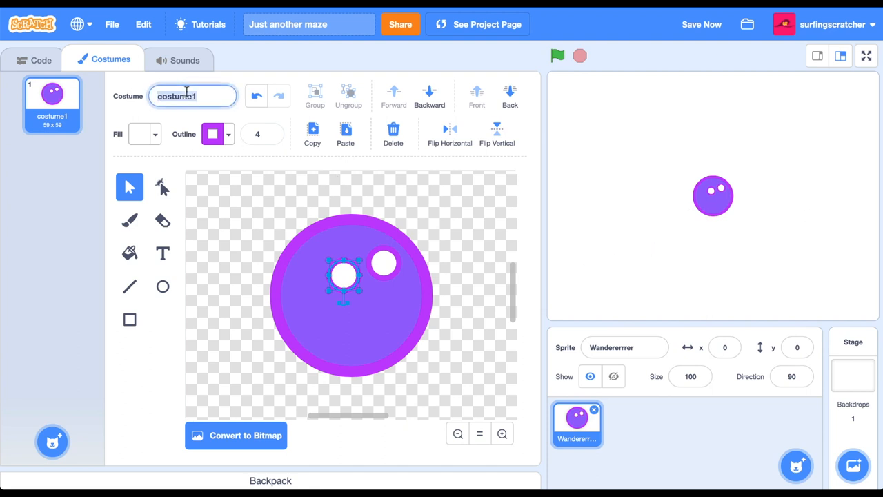
Name the costume 'right' and duplicate it into a 'left' costume with shifted eyes.
text(right)
text(left)
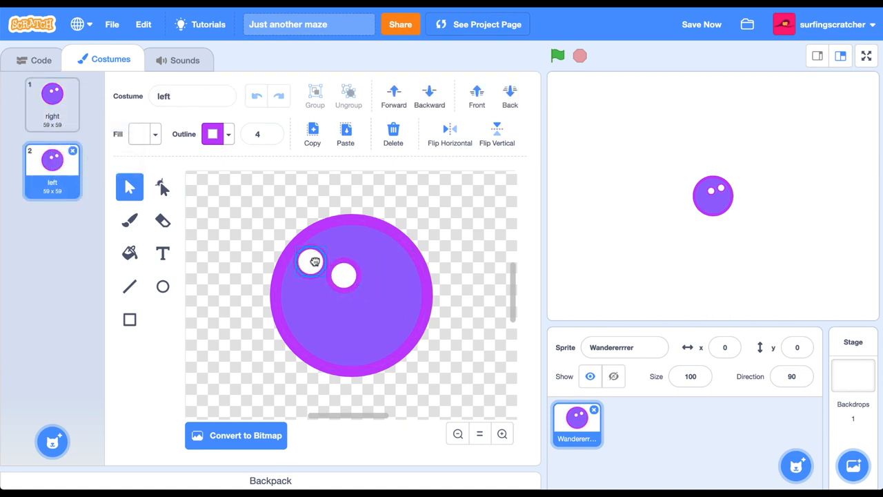
drag(311, 261, 347, 283)
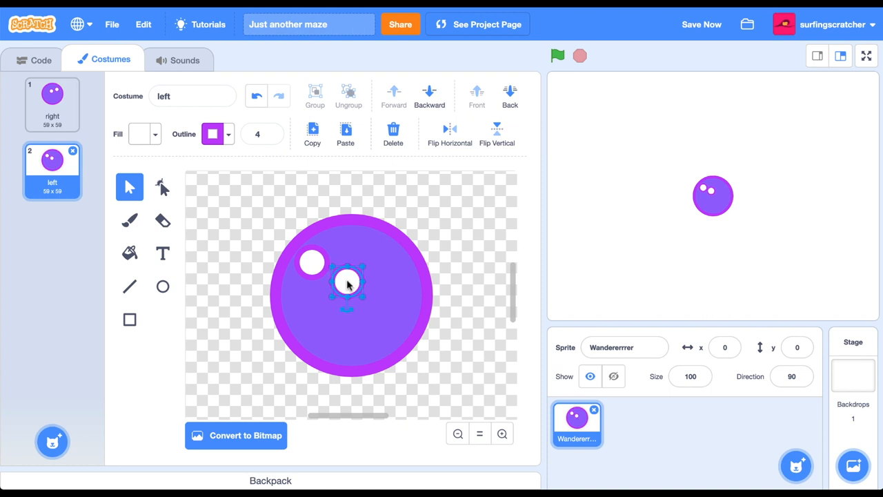
right_click(52, 160)
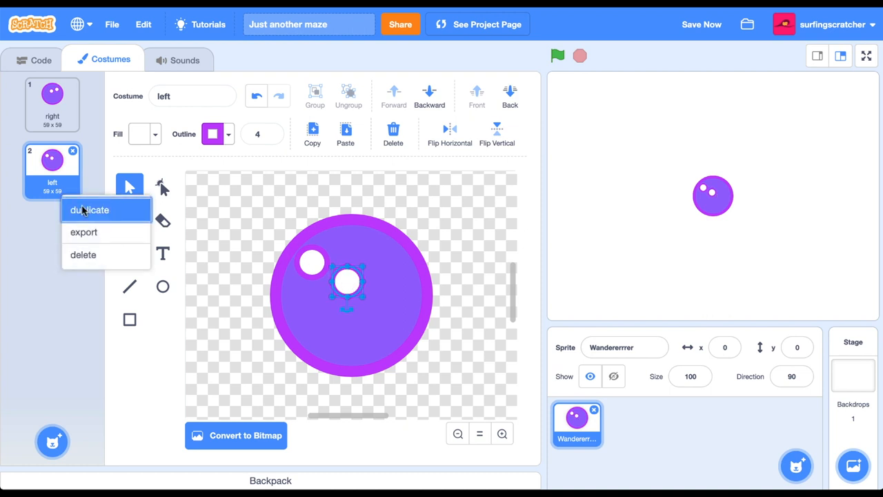
click(89, 210)
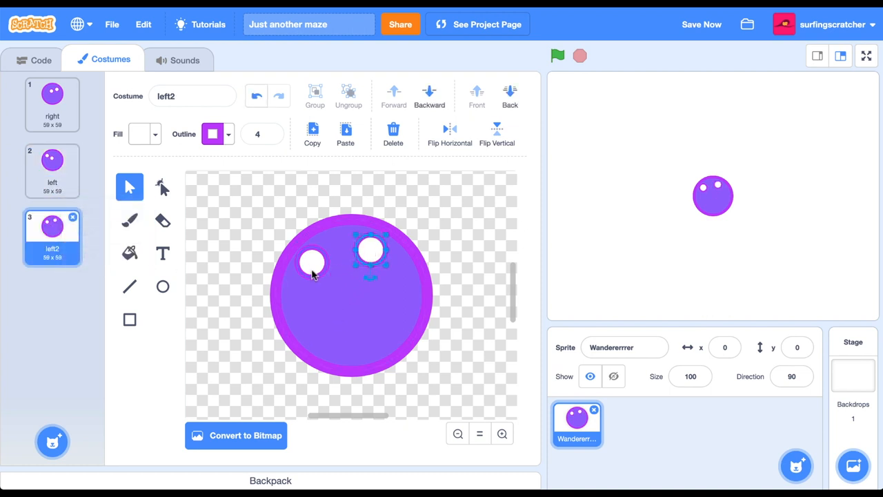
Duplicate further into 'up' and 'down' costumes, then begin a green-flag script.
right_click(52, 226)
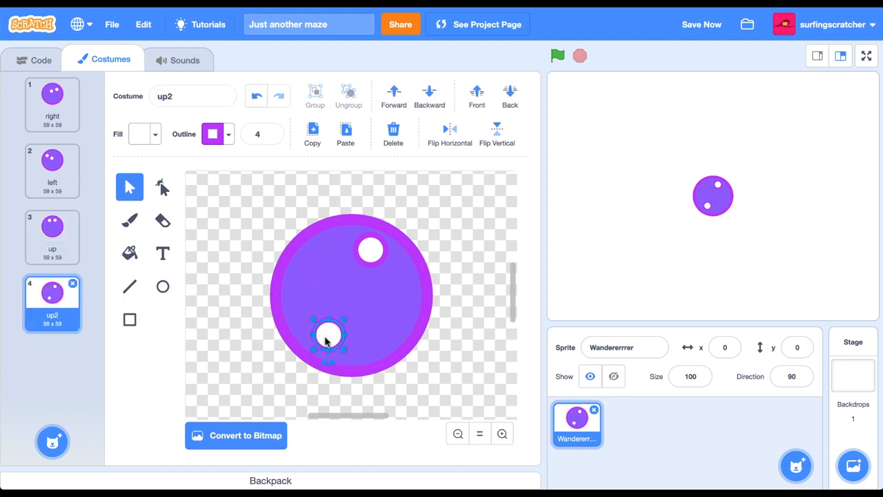
text(down)
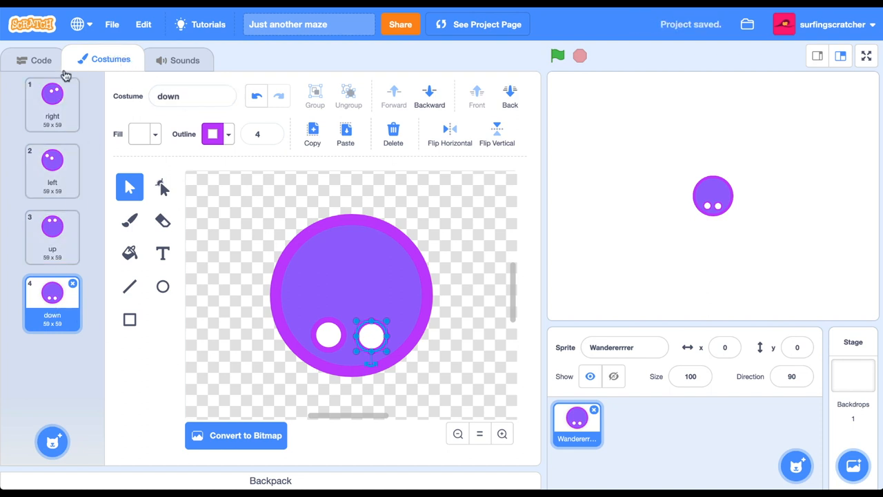
click(34, 61)
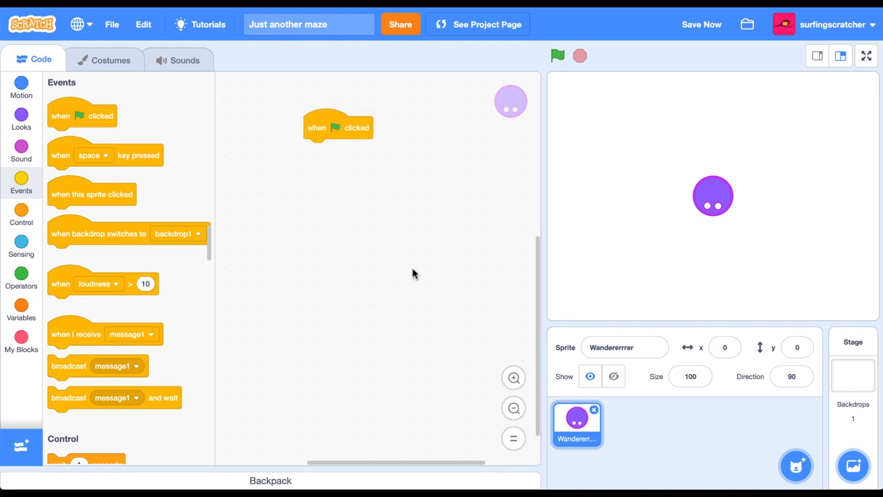
Attach a forever loop under the green-flag block with an if block inside.
click(21, 213)
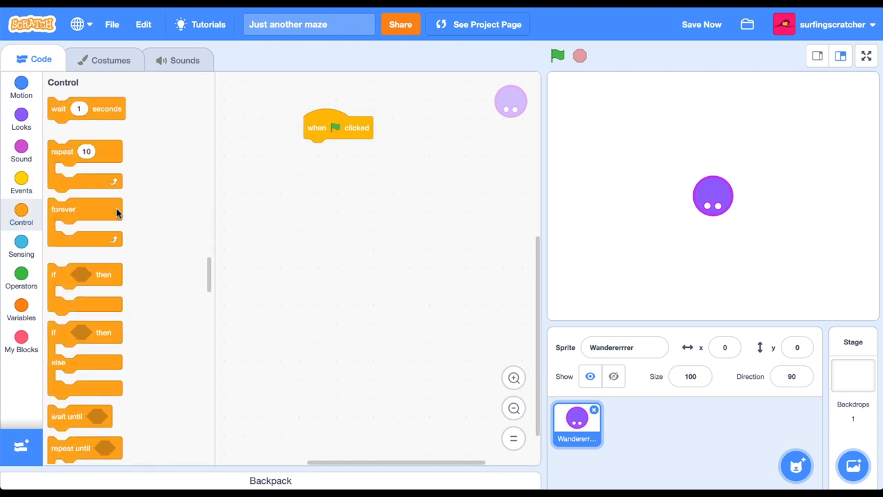
drag(84, 221, 338, 145)
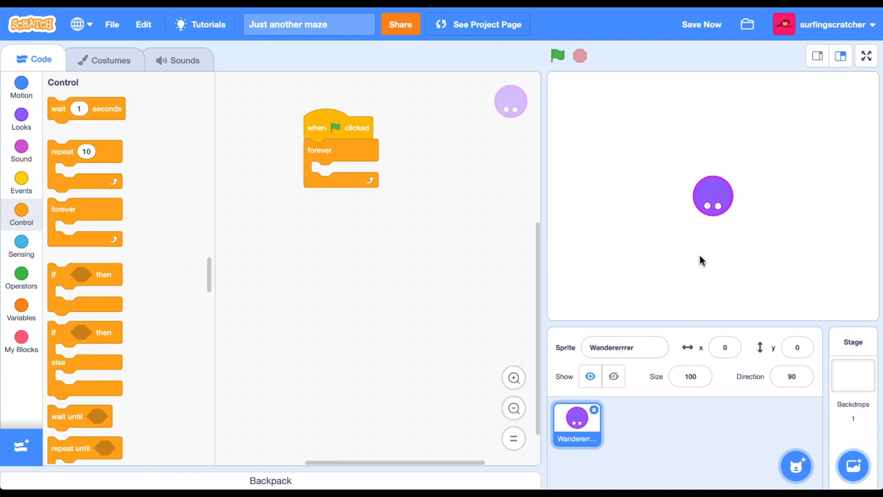
mouse_move(703, 260)
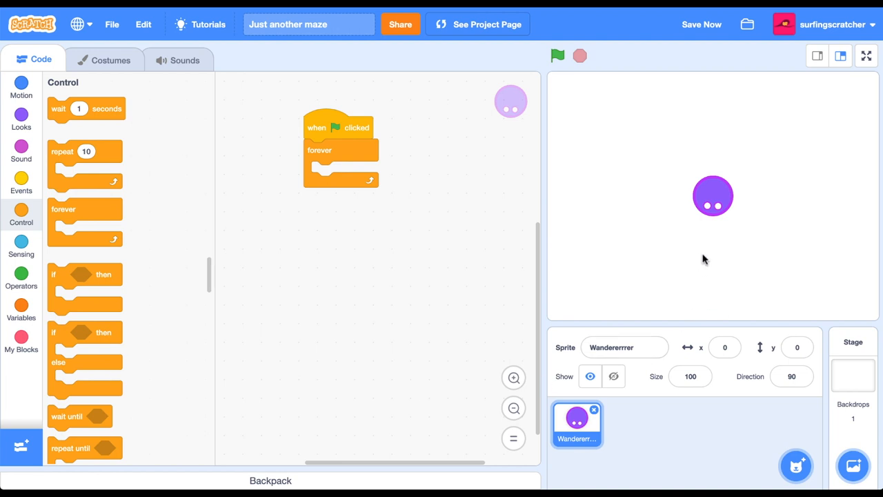
mouse_move(742, 212)
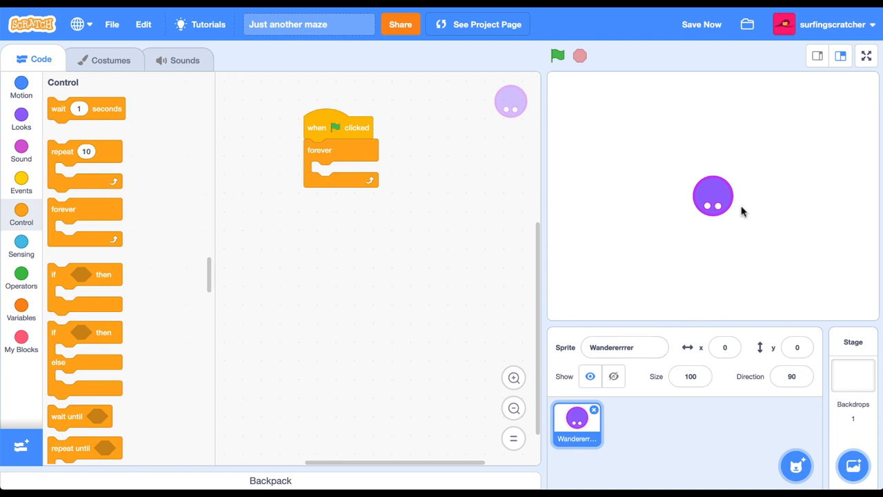
mouse_move(686, 269)
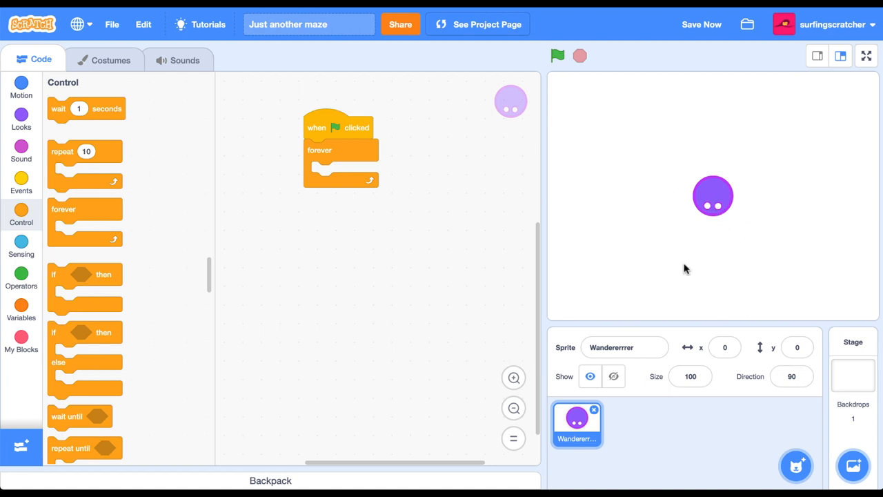
mouse_move(76, 273)
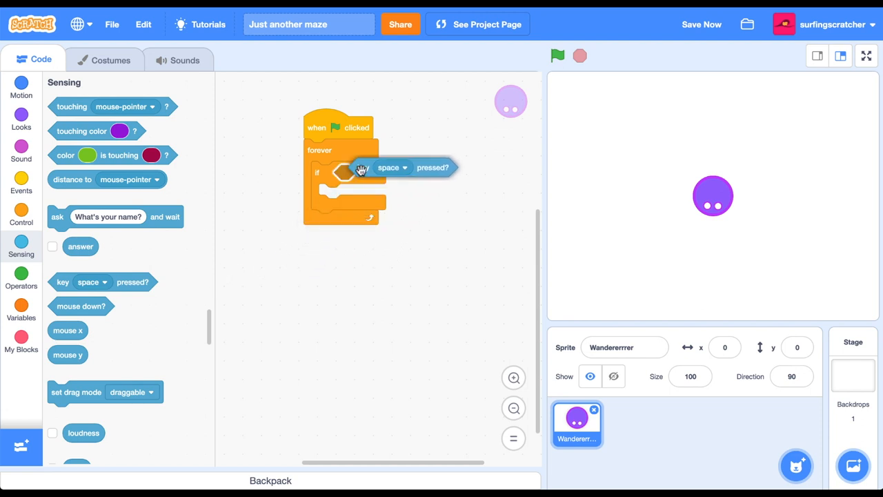
Make the first if check the right arrow and switch to the 'right' costume.
click(391, 168)
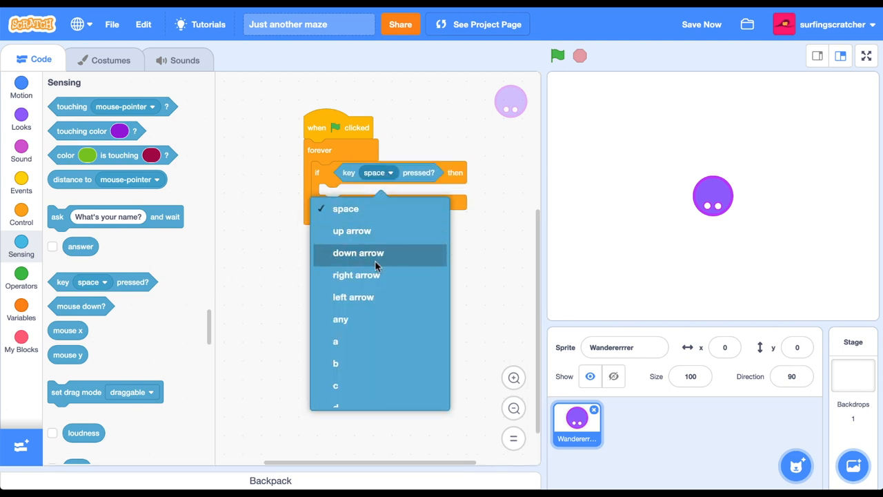
click(356, 274)
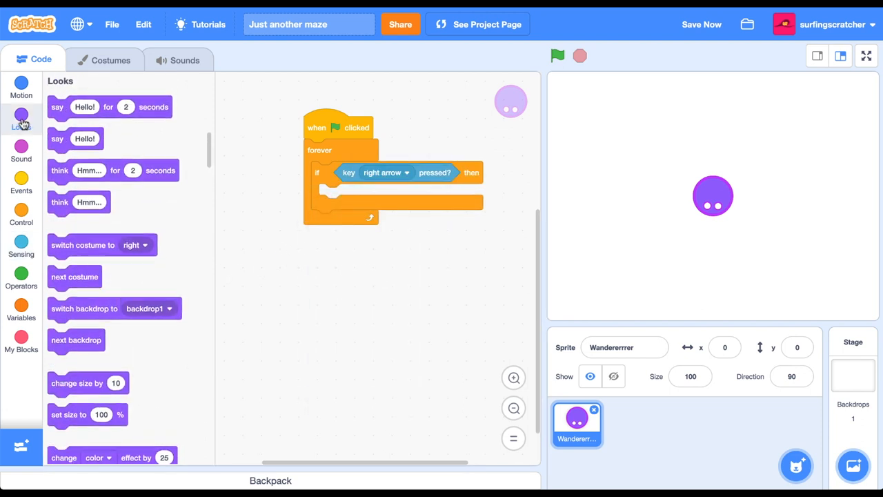
drag(83, 245, 356, 203)
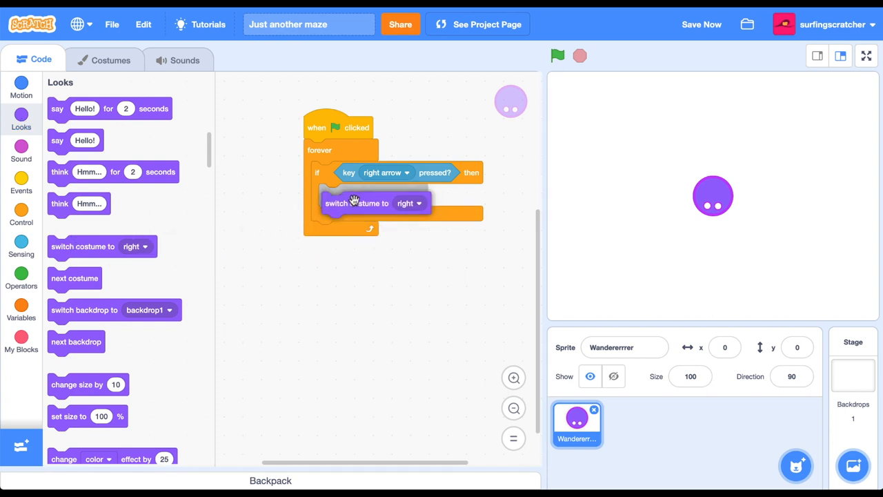
drag(337, 203, 353, 194)
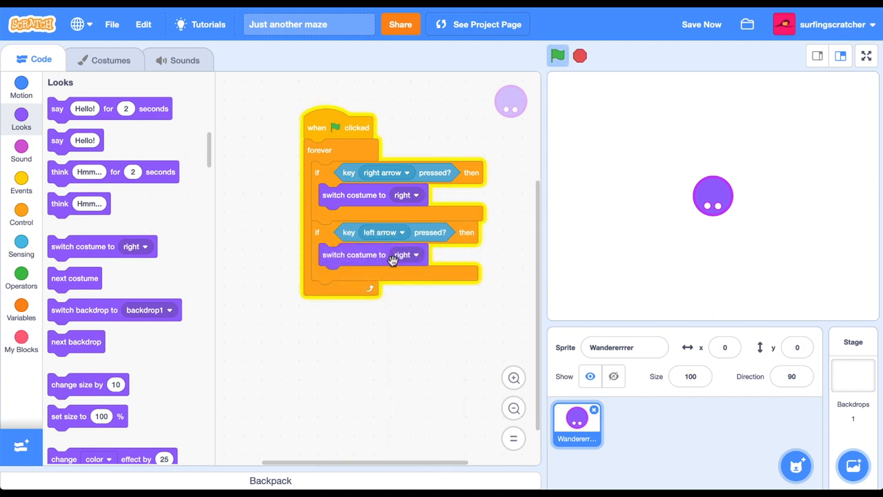
Add if checks switching to 'left' on left arrow and 'up' on up arrow.
click(411, 254)
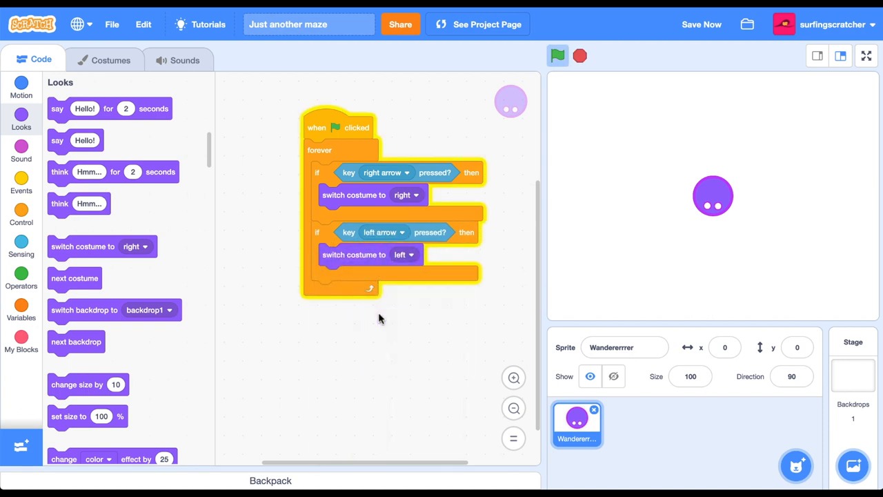
click(557, 55)
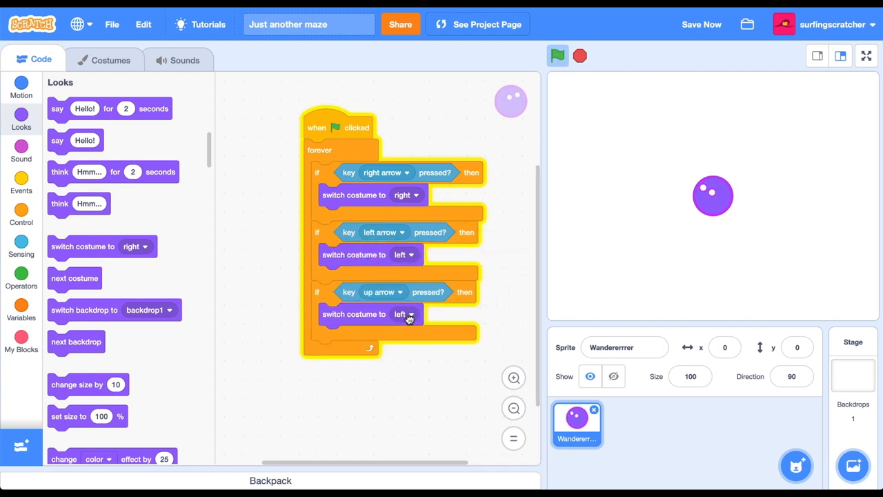
click(405, 315)
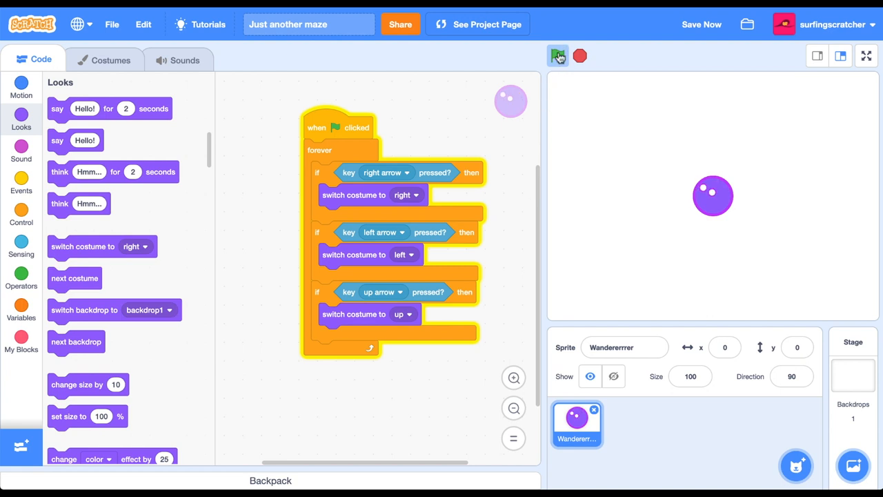
Set the fourth check to down arrow with the 'down' costume and test-run the project.
click(557, 55)
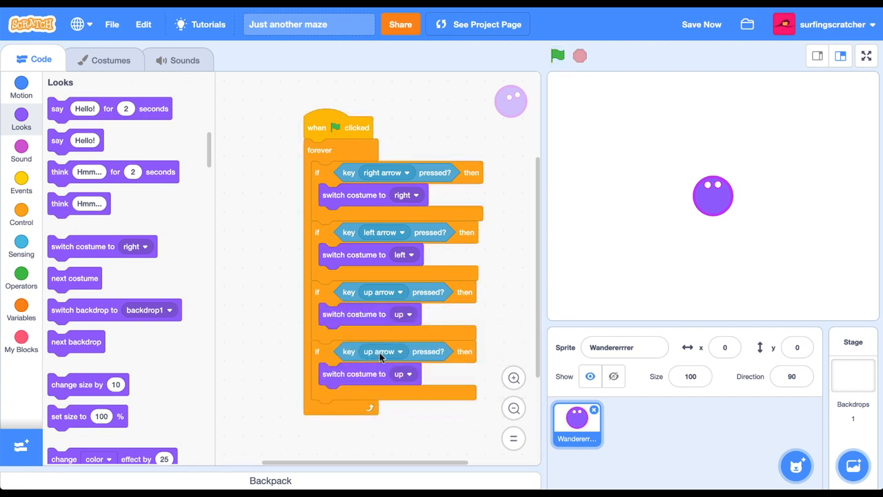
click(400, 351)
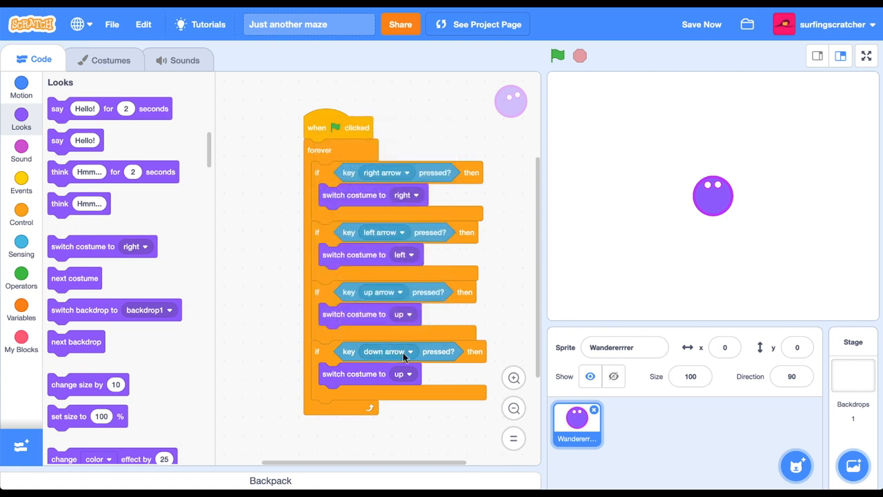
click(403, 373)
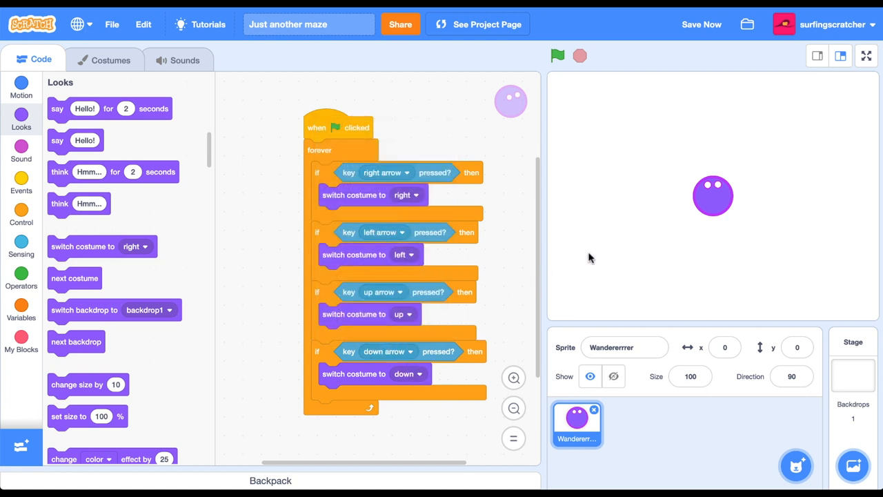
click(557, 55)
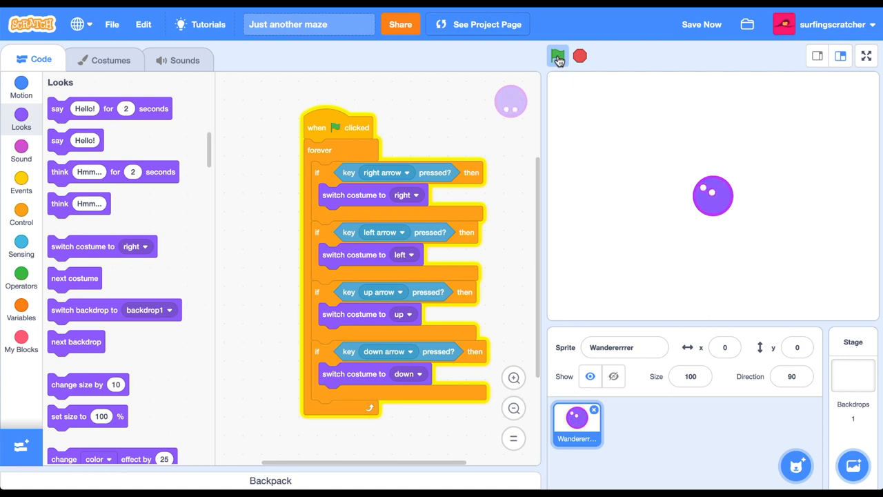
click(558, 55)
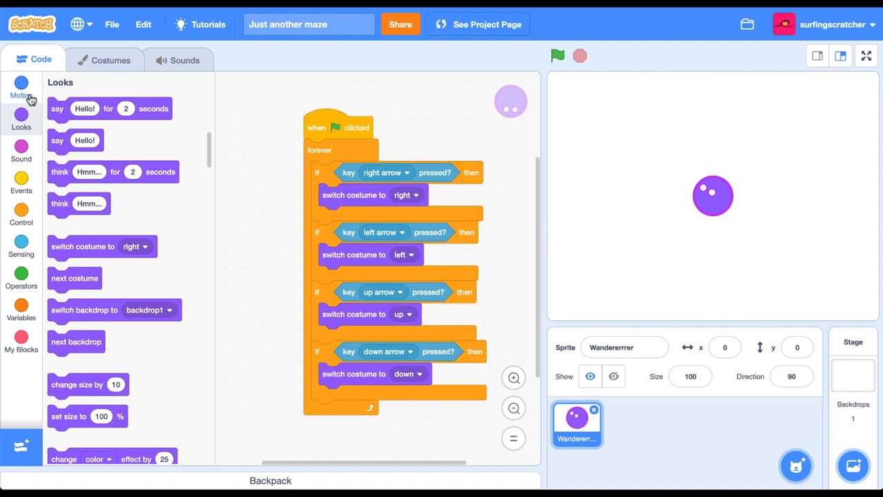
Add 'change x by 10' under the right-arrow costume switch and test sideways movement.
click(22, 85)
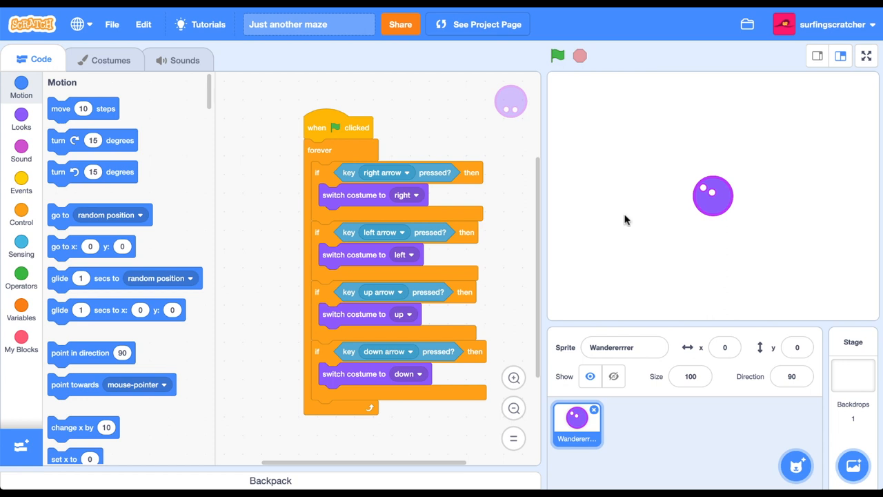
mouse_move(731, 212)
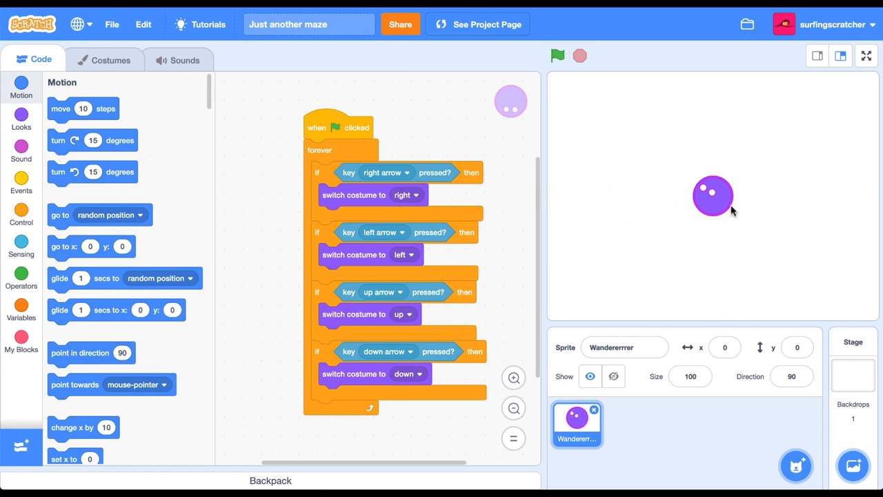
scroll(down, 3)
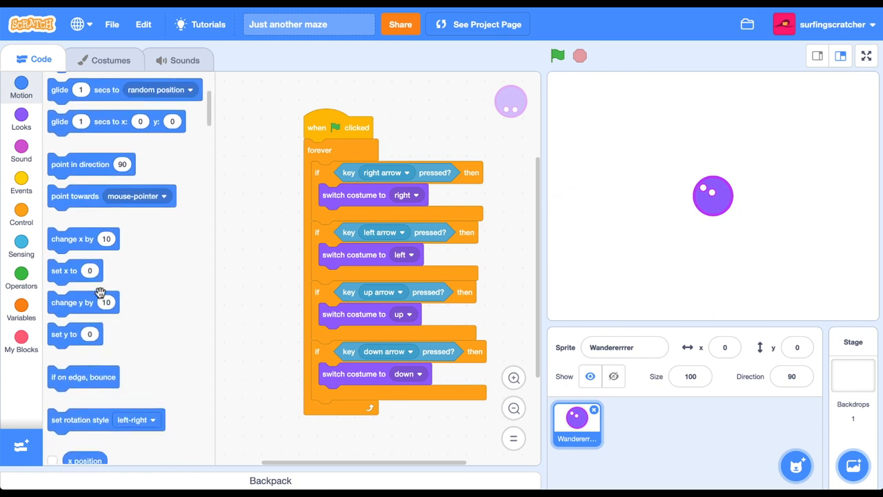
scroll(down, 3)
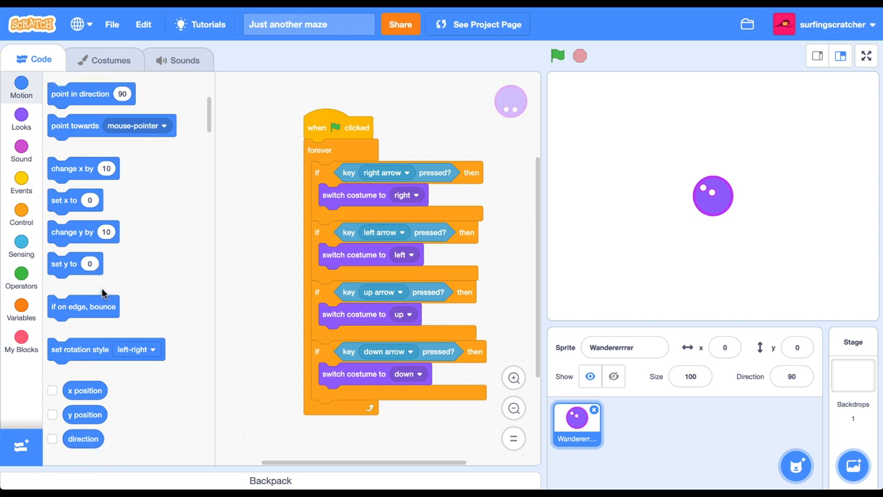
mouse_move(66, 171)
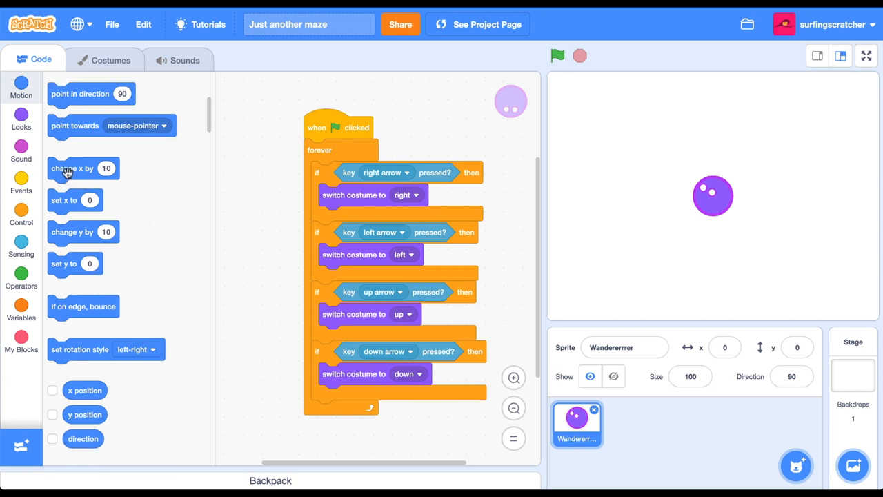
mouse_move(635, 215)
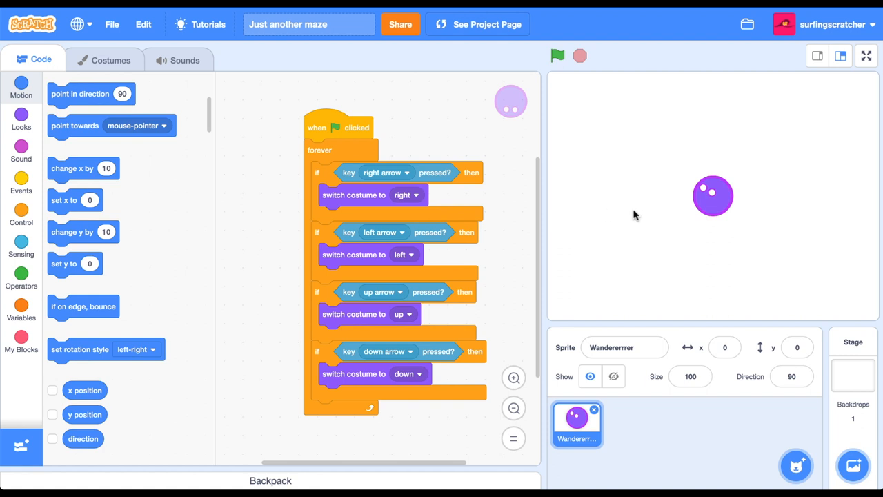
drag(72, 169, 196, 235)
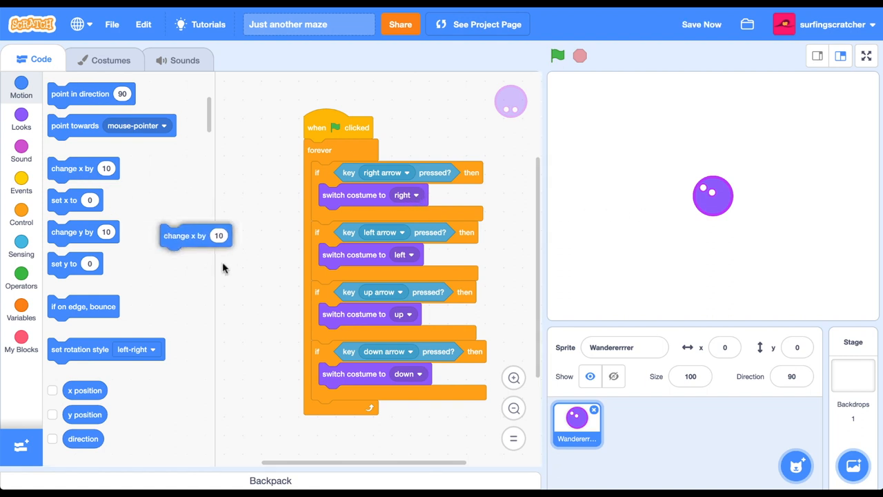
drag(196, 235, 353, 218)
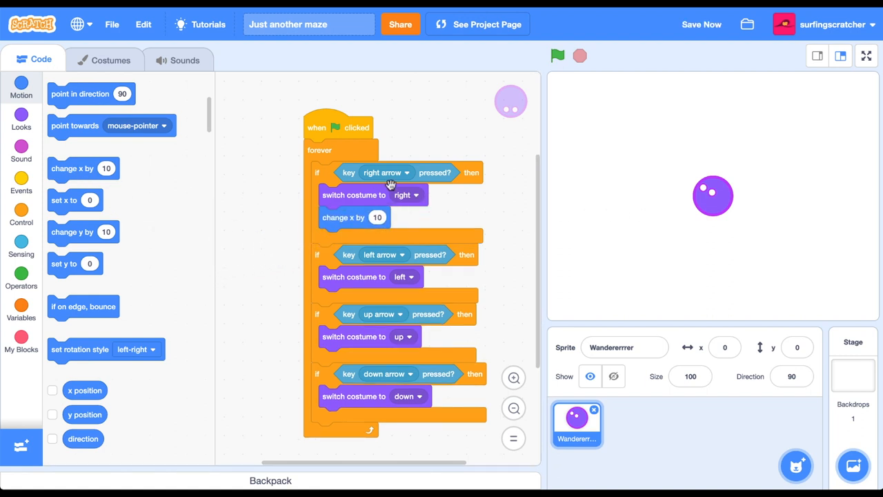
click(558, 56)
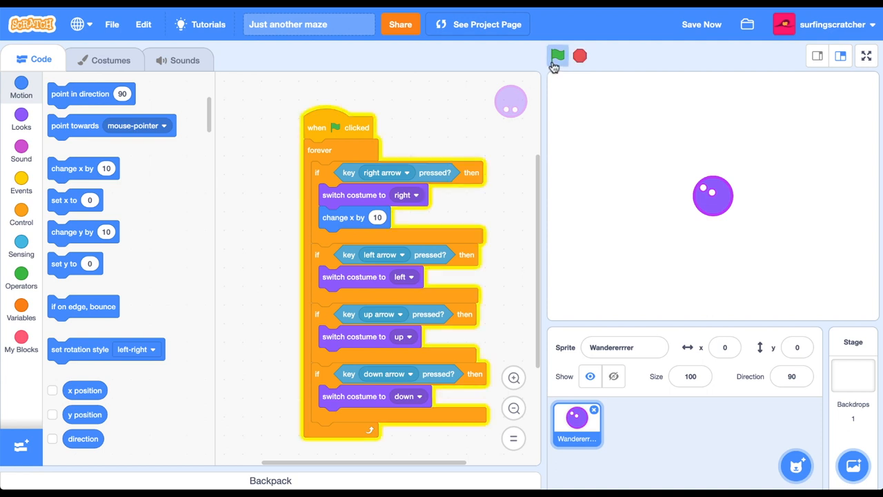
click(558, 55)
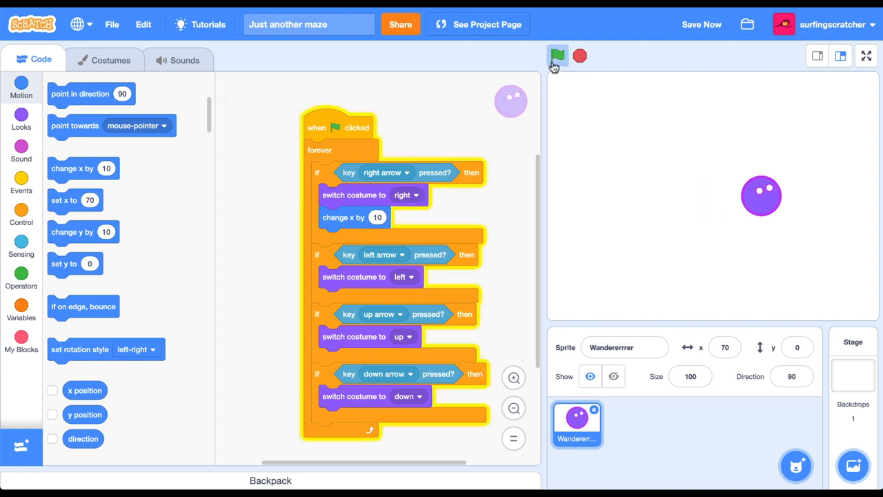
click(557, 55)
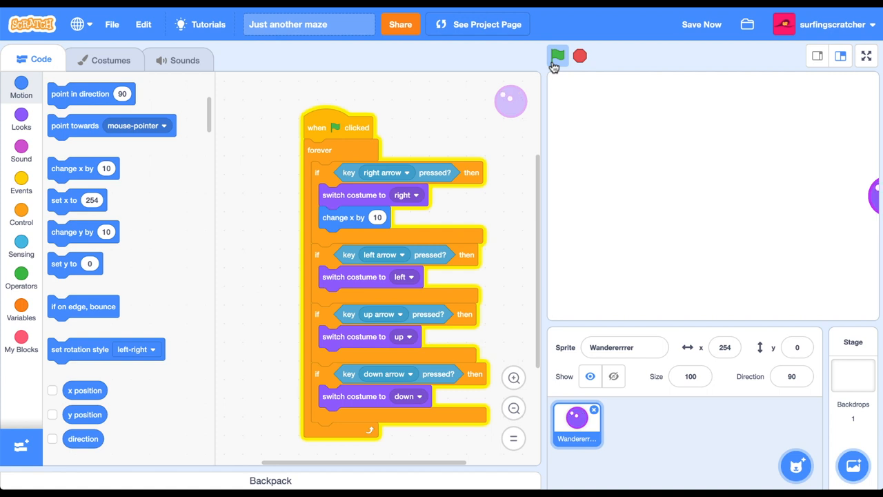
Duplicate it as 'change x by -10' under the left-arrow check and test left movement.
right_click(353, 218)
text(-10)
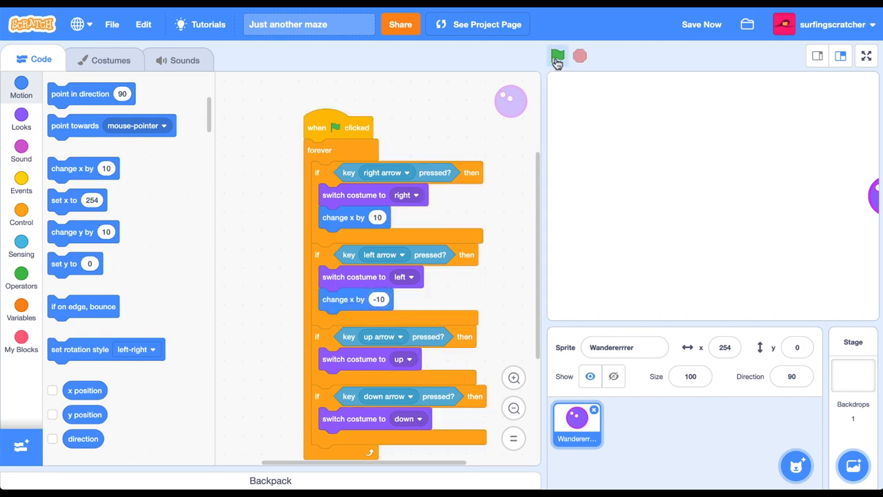
click(557, 55)
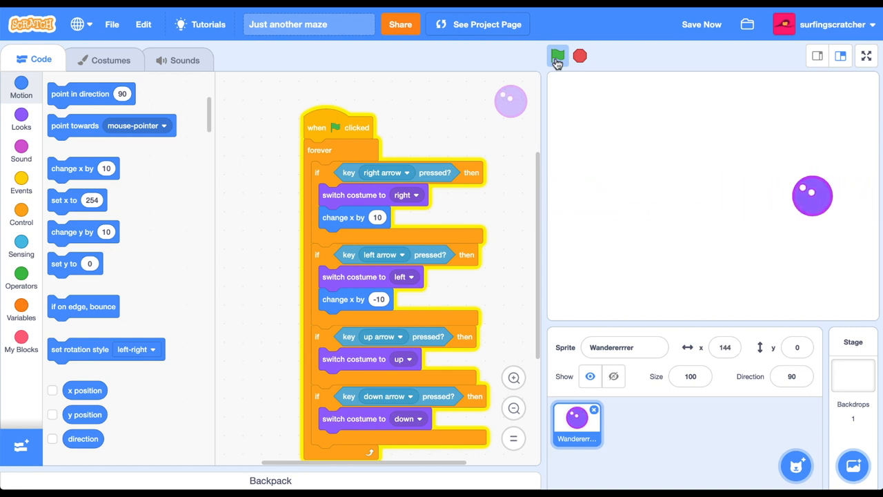
click(557, 57)
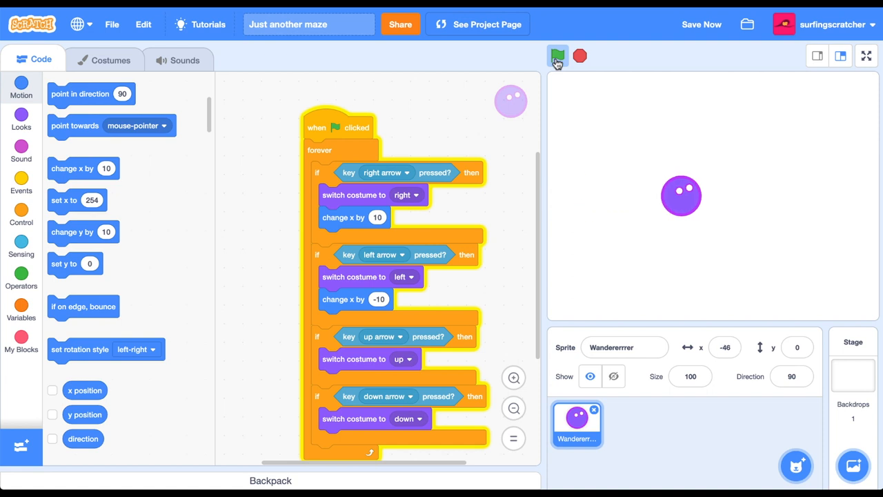
click(558, 56)
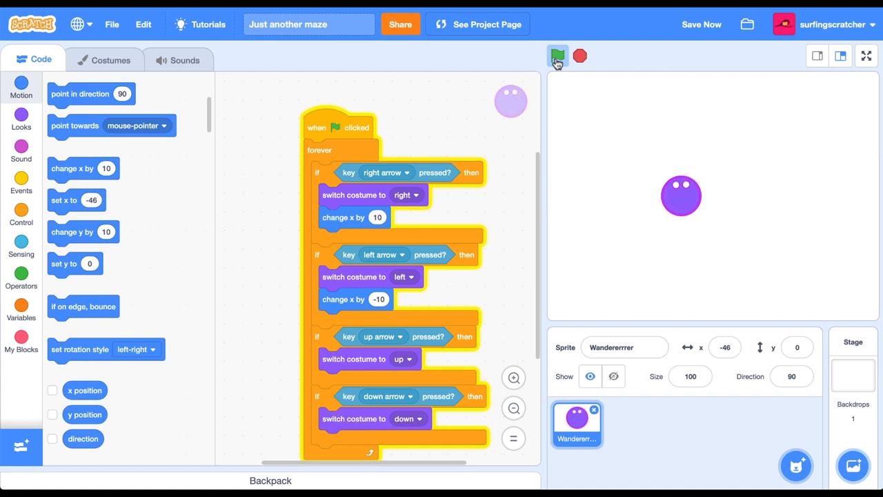
mouse_move(257, 269)
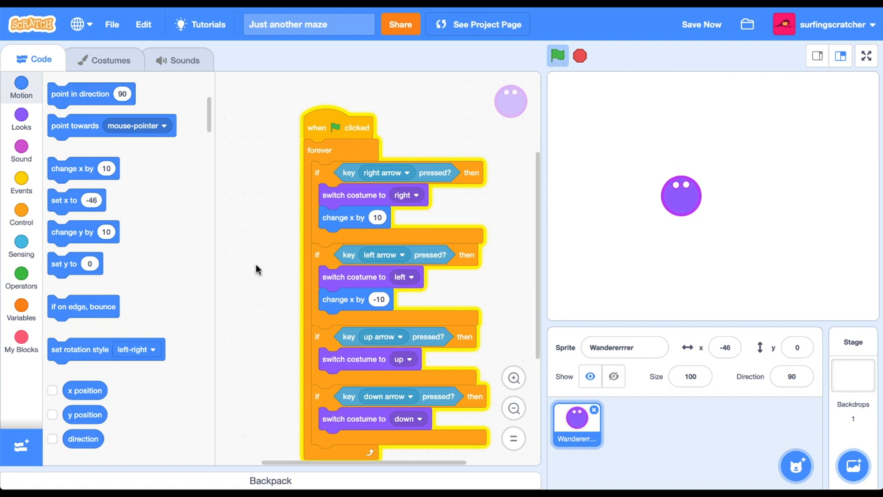
mouse_move(72, 232)
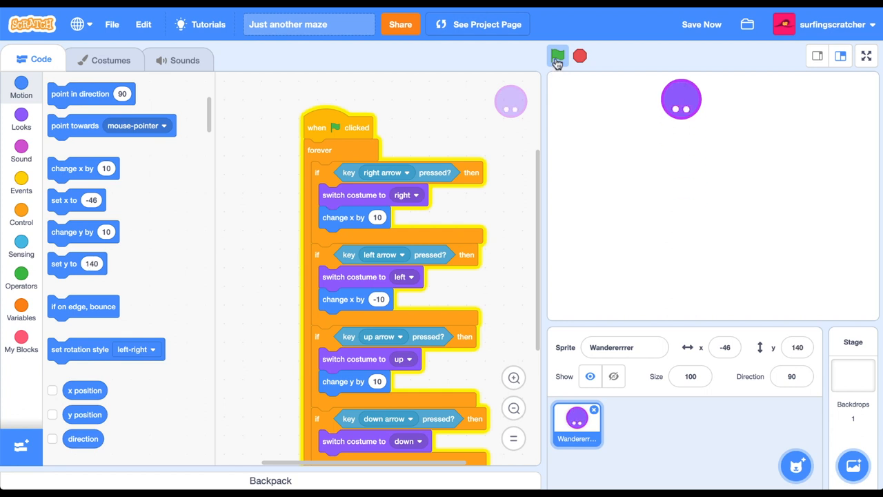
Add 'change y by 10' under up arrow and 'change y by -10' under down arrow, then test.
scroll(down, 3)
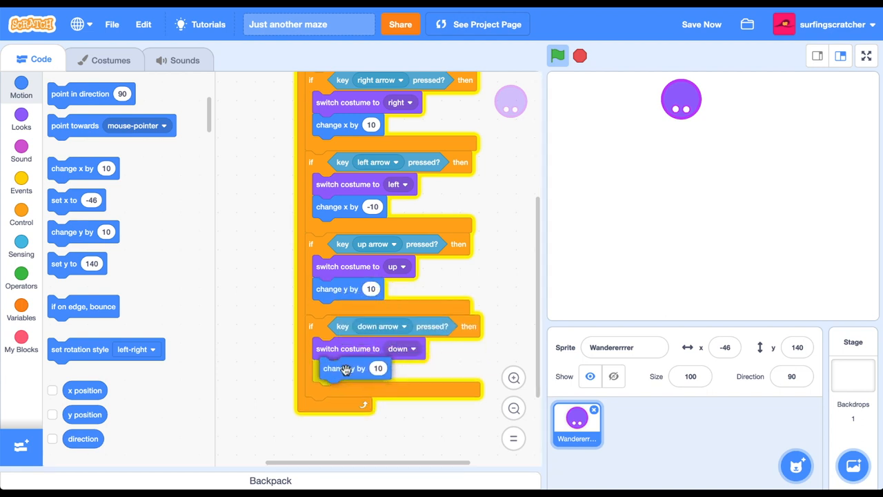
click(557, 55)
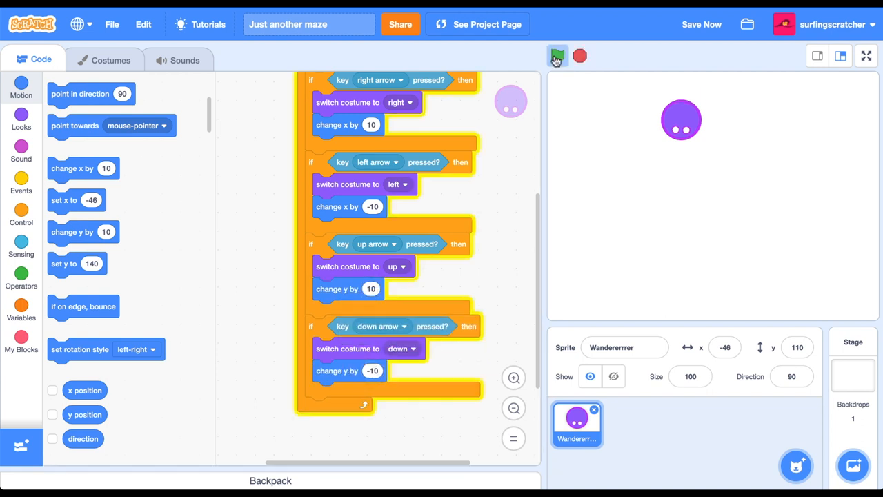
click(557, 55)
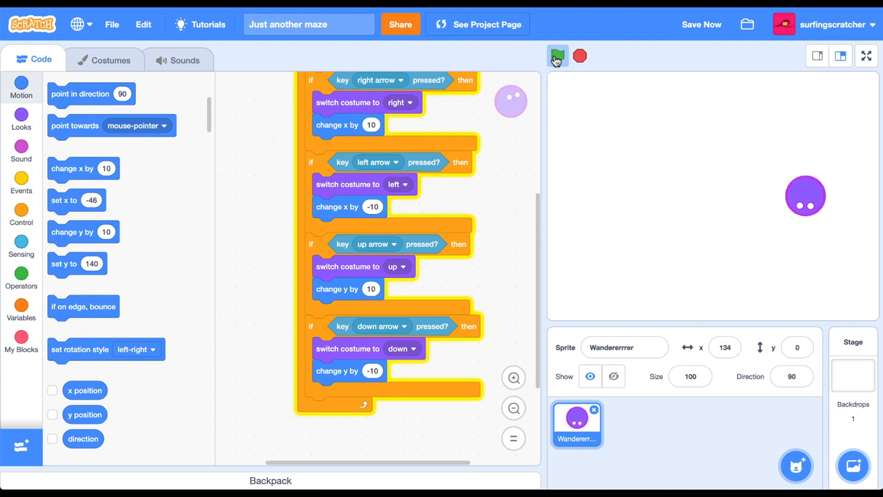
Test-run movement, shrink the Wanderer to size 80 and select the Stage's backdrop editor.
click(558, 55)
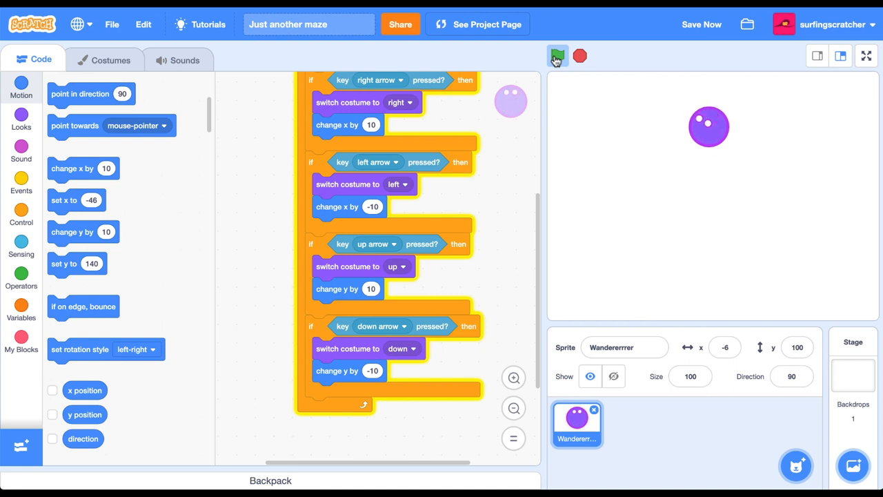
click(557, 55)
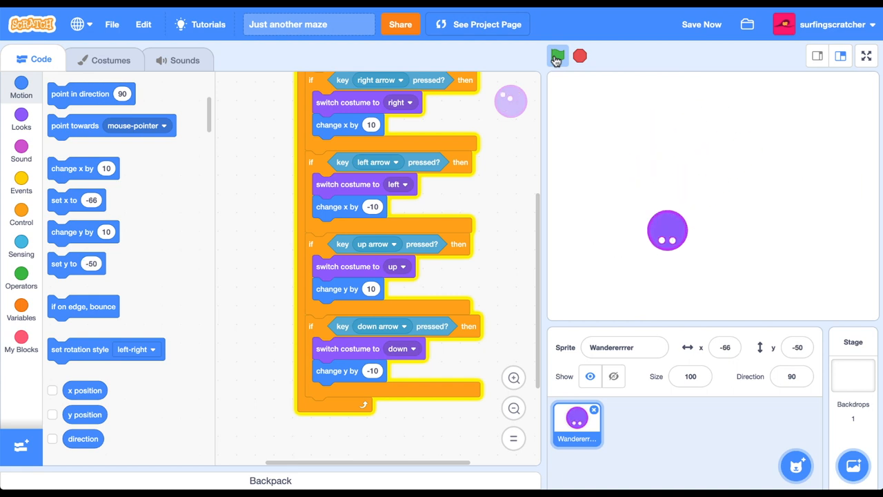
click(690, 375)
text(60)
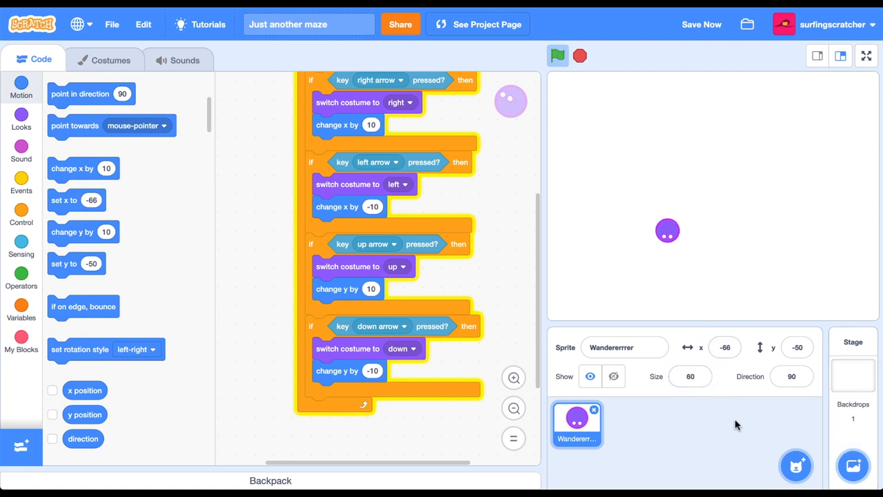
click(852, 372)
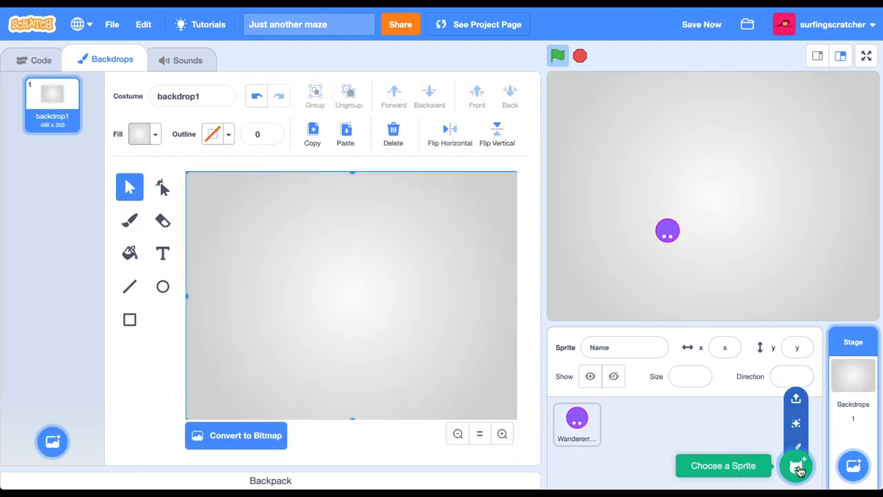
Paint a new sprite with a tall pink rectangle as a wall, using the Fill colour slider.
click(795, 467)
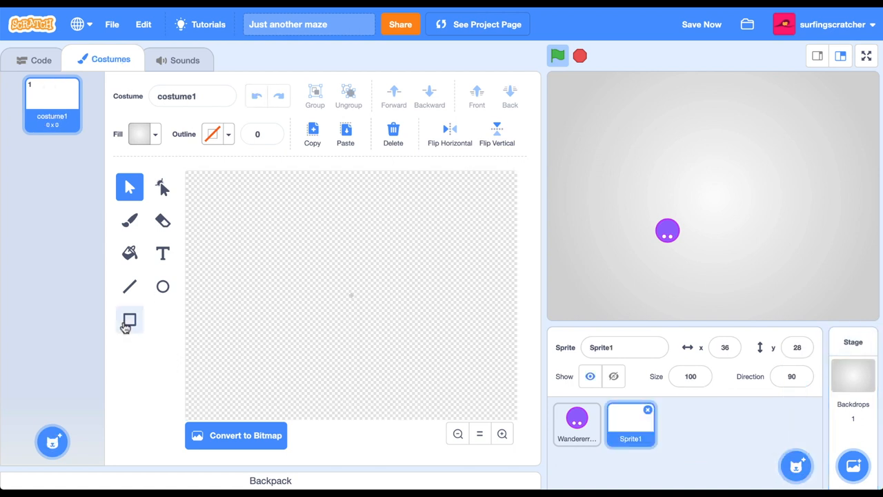
click(212, 133)
text(4)
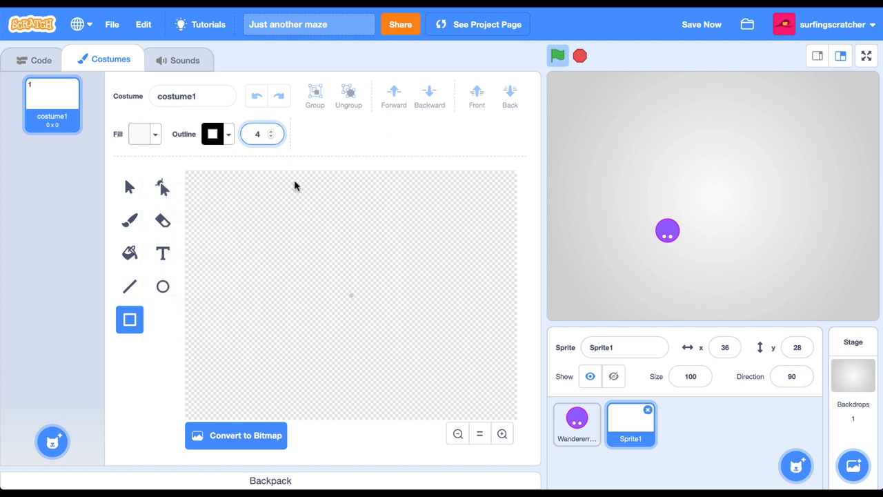
click(145, 134)
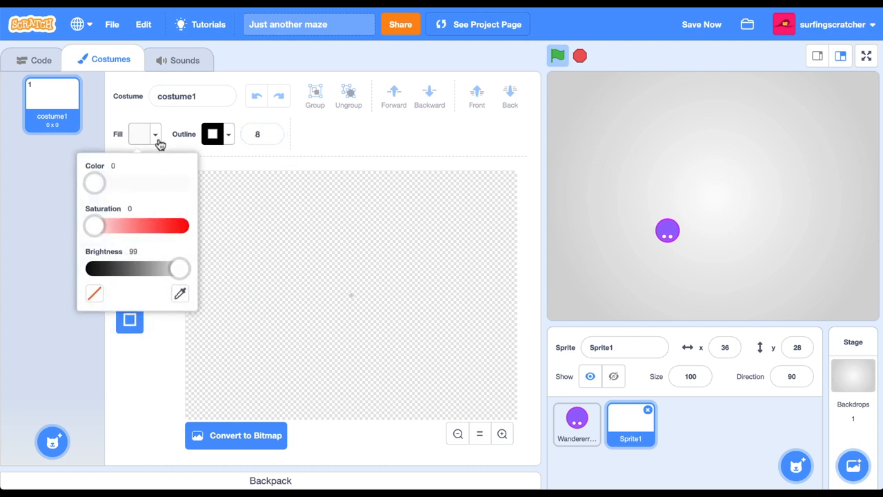
drag(94, 182, 153, 182)
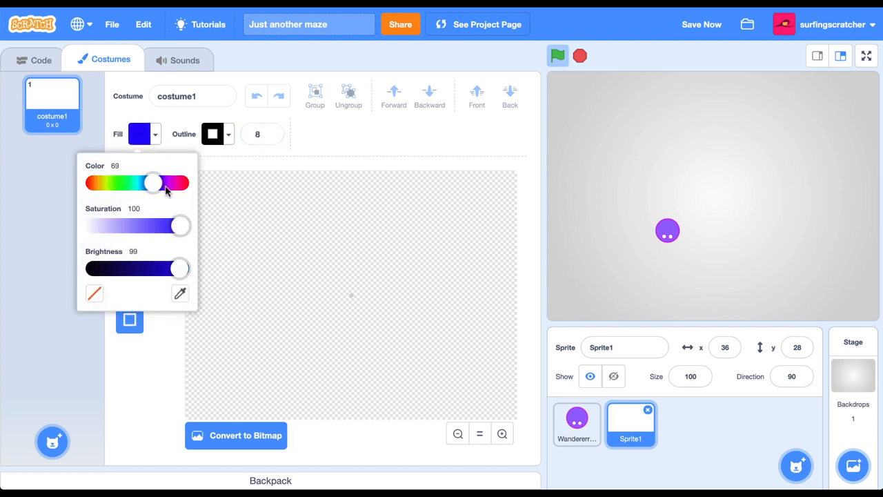
drag(153, 183, 172, 182)
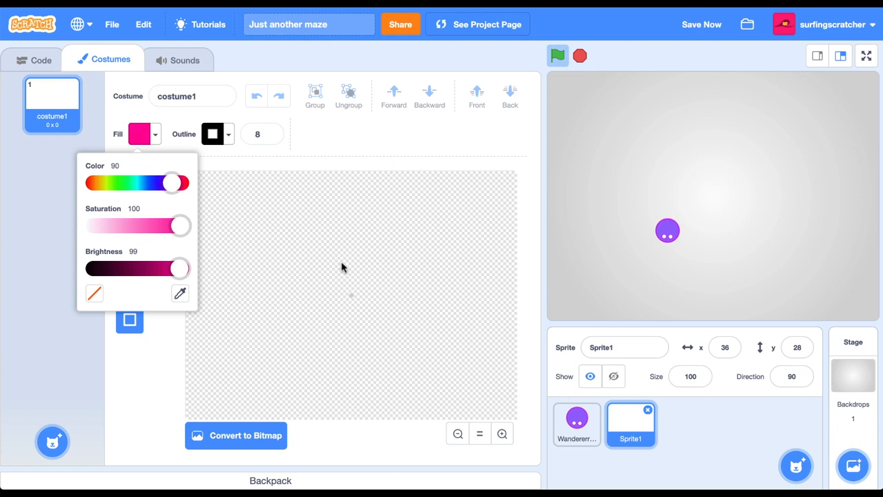
drag(331, 235, 339, 372)
text(Levels)
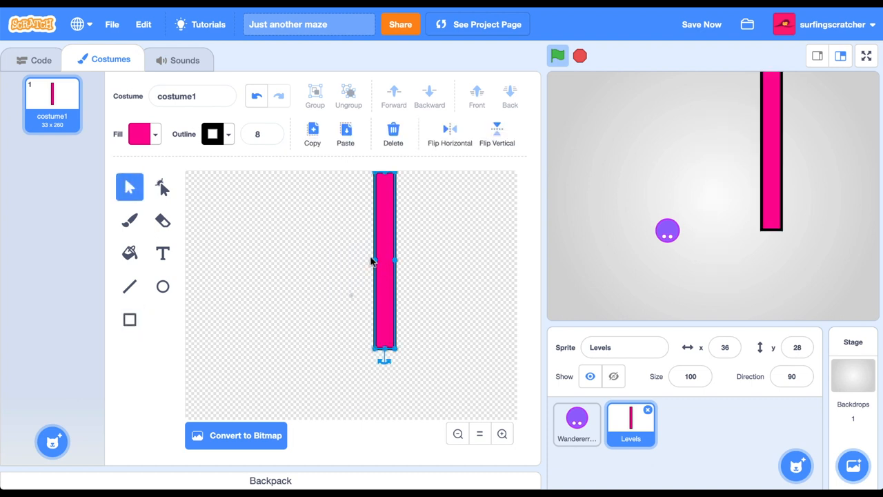
Arrange three pink vertical walls in the costume and run the project to check the Wanderer's start.
drag(395, 261, 392, 267)
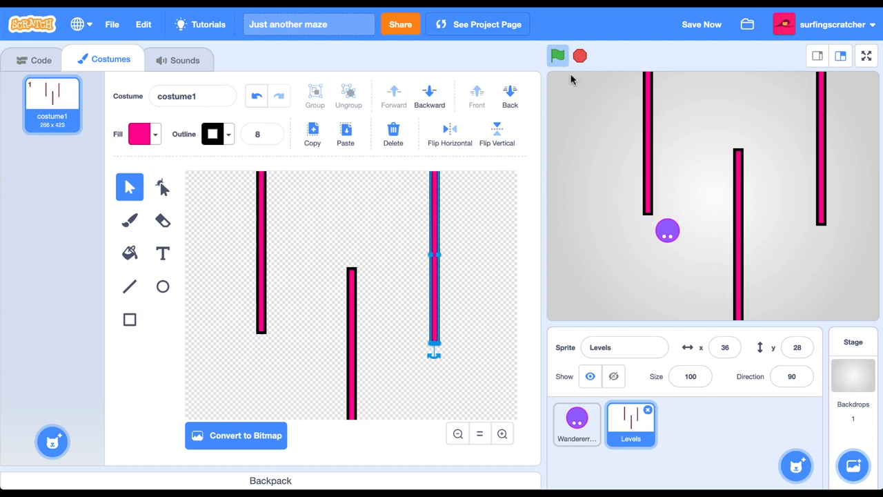
click(557, 55)
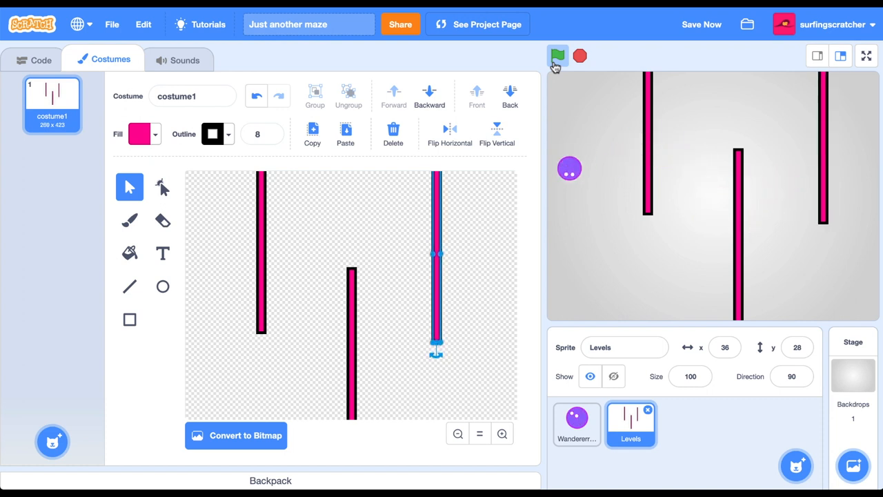
click(558, 55)
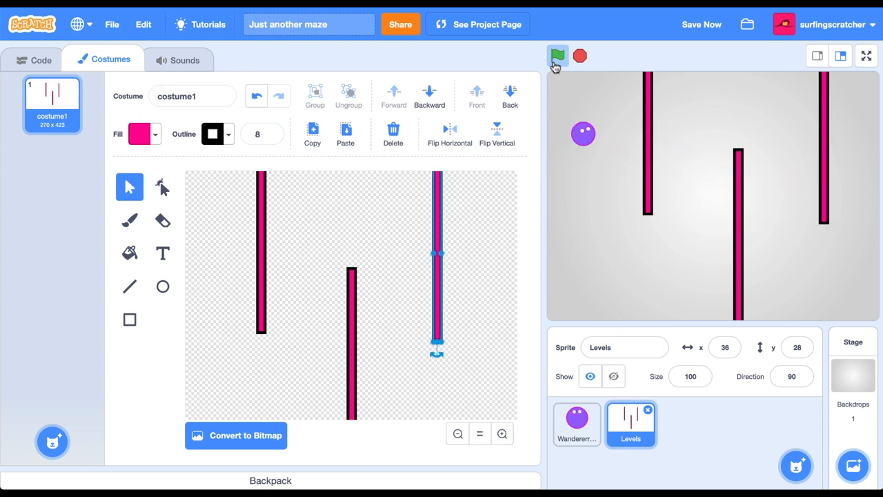
click(33, 61)
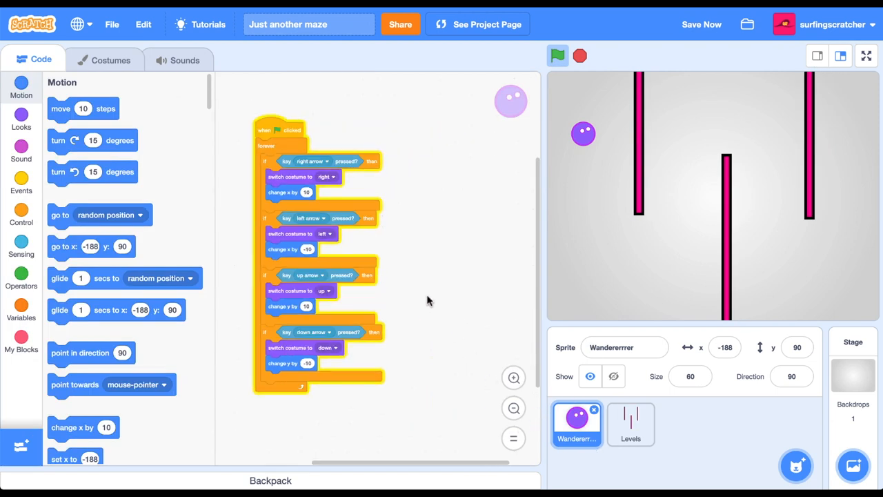
Add a green-flag script with a forever loop containing 'if touching color' set to the wall pink.
click(21, 181)
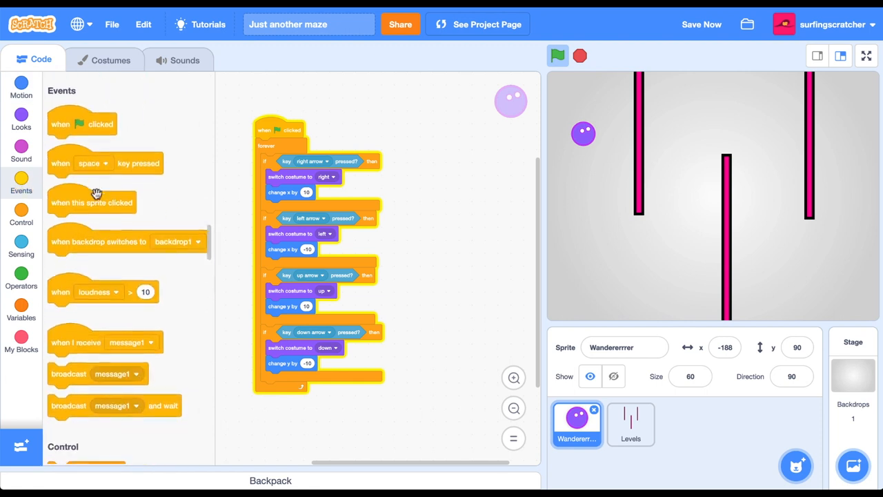
drag(82, 124, 435, 130)
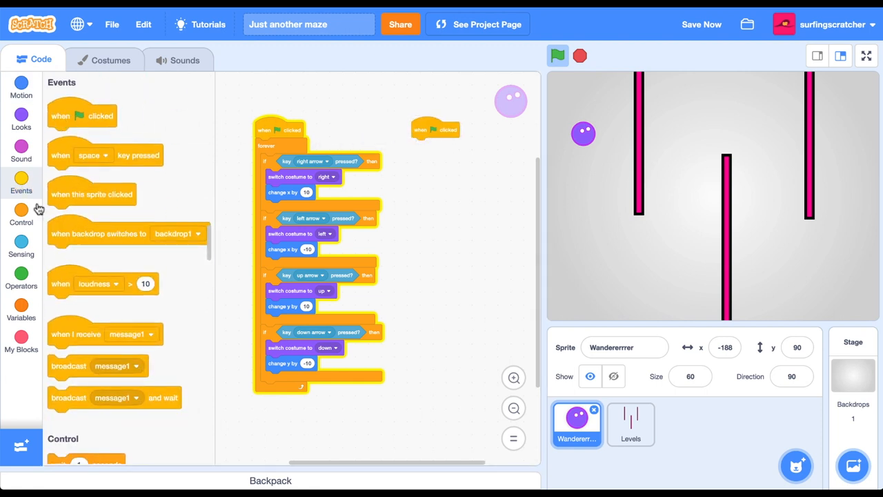
click(20, 215)
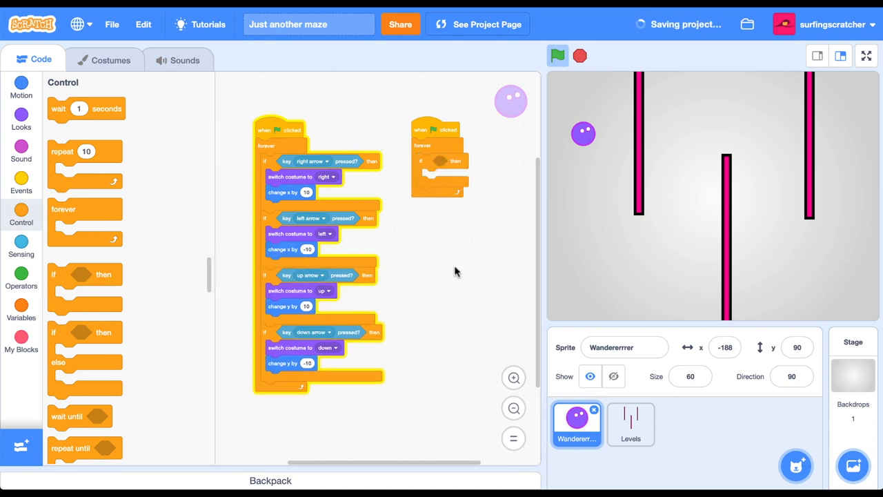
click(21, 246)
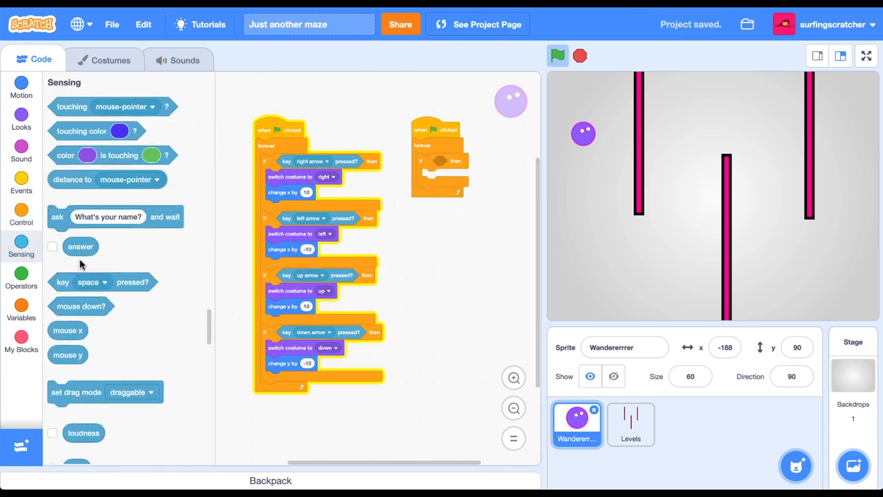
drag(81, 130, 448, 178)
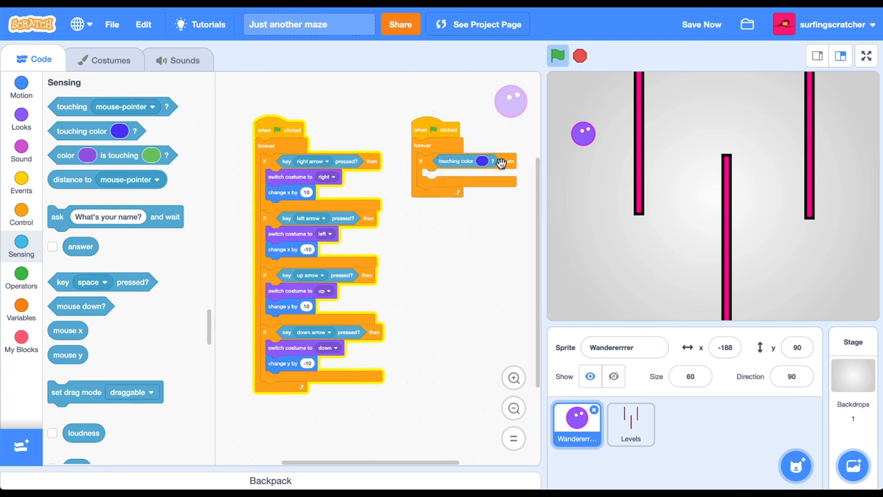
click(481, 160)
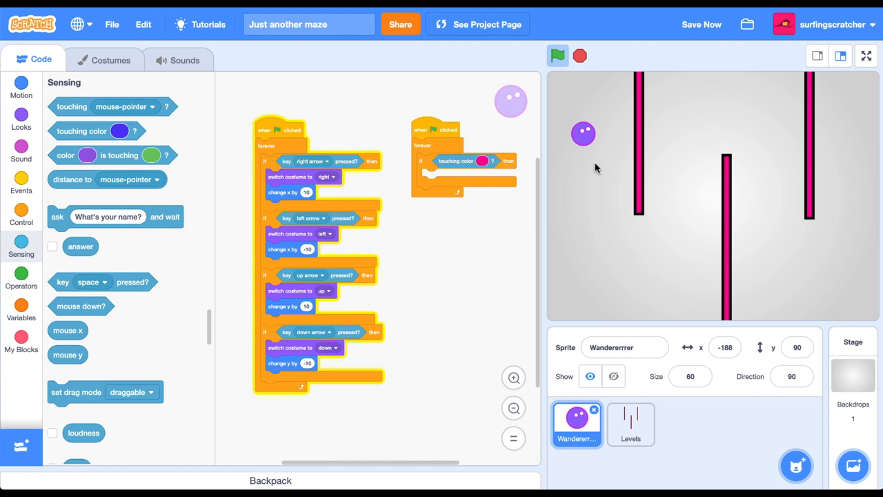
mouse_move(585, 226)
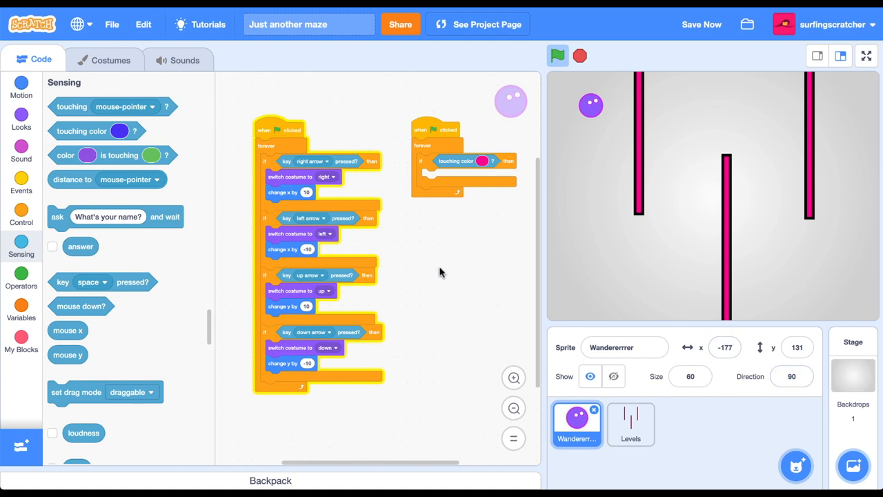
Add go to x: -177 y: 131 at start and inside the pink check, then run the project.
click(21, 84)
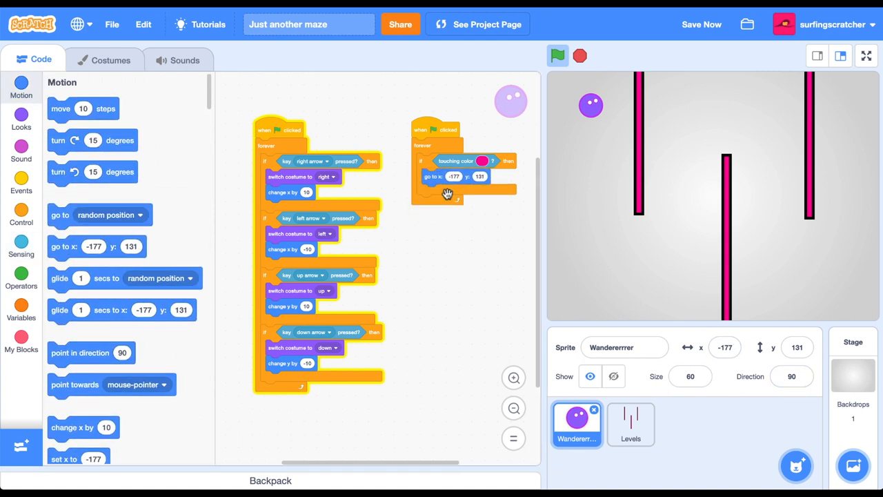
mouse_move(448, 242)
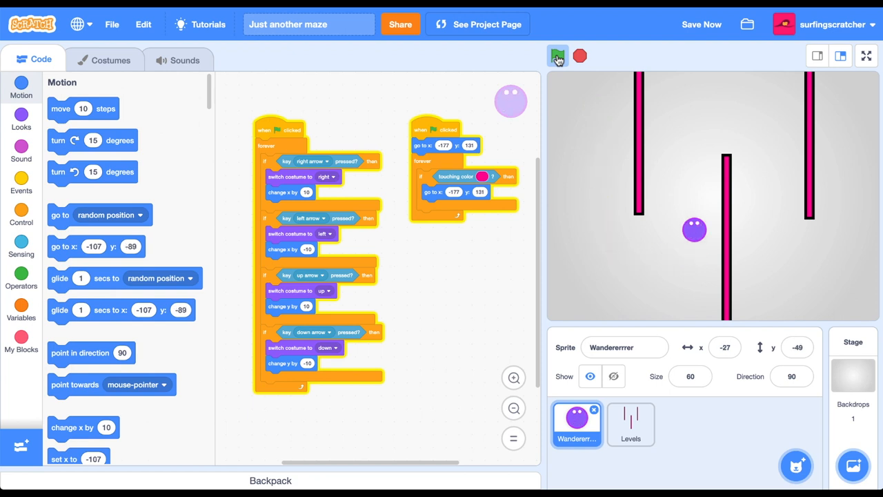
click(557, 55)
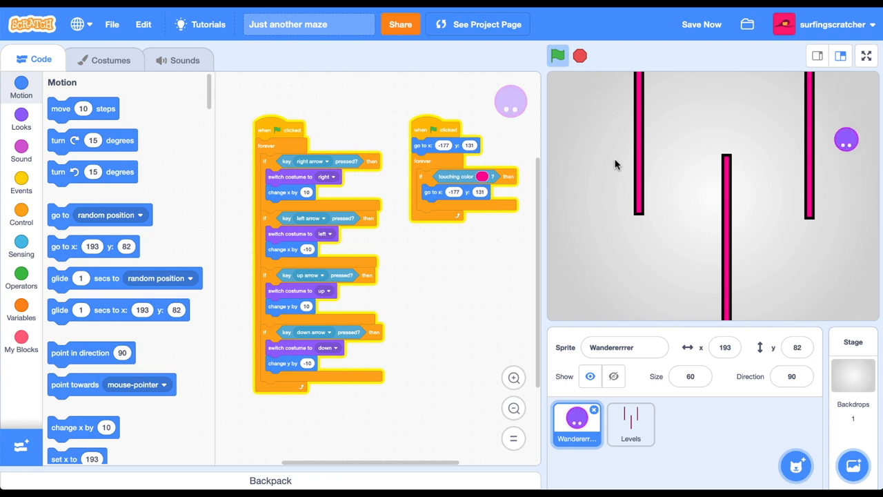
Draw a green goal square top right in the Levels costume, then return to the Wanderer.
click(629, 425)
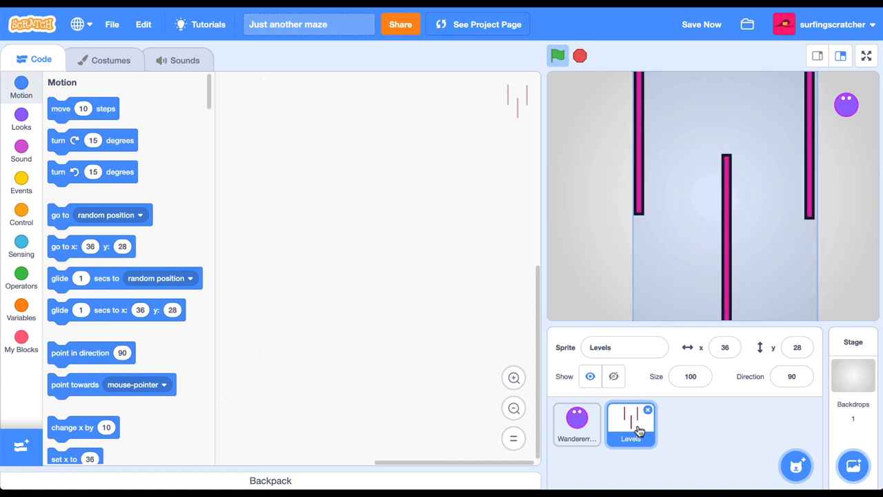
click(109, 61)
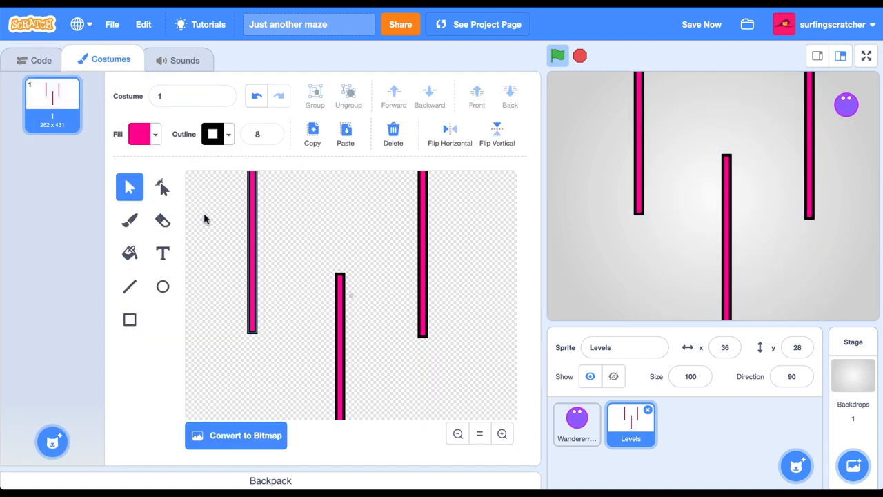
click(129, 319)
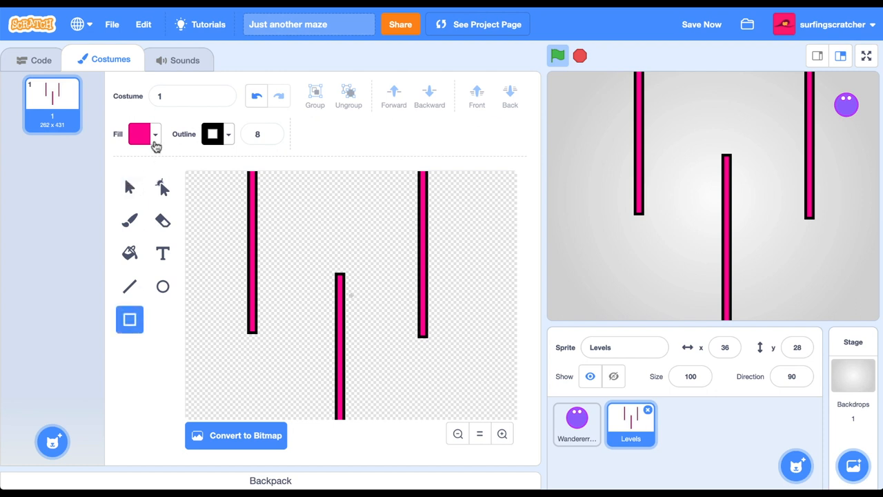
click(143, 134)
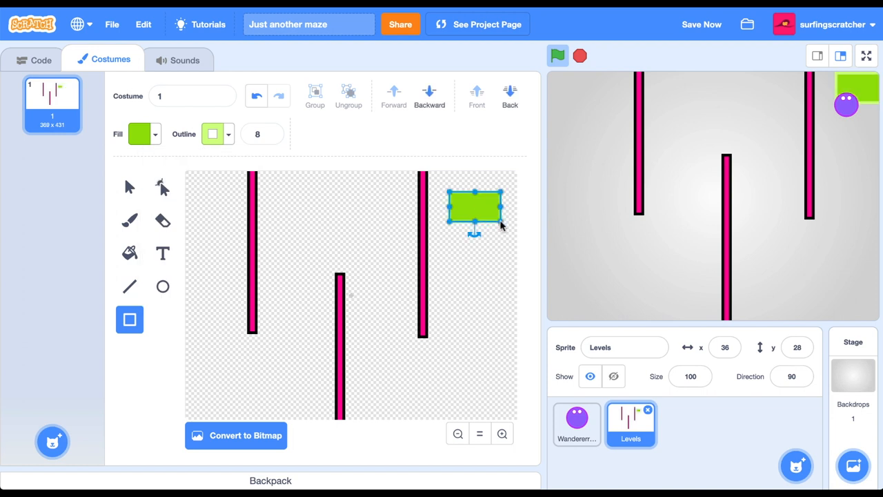
click(577, 425)
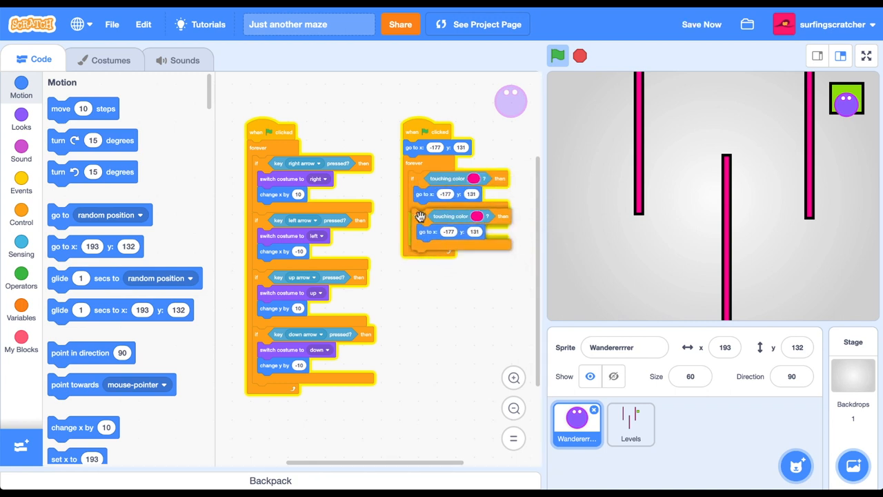
Set the duplicated touching check to green and make it say 'I found youuuuu!'.
click(477, 215)
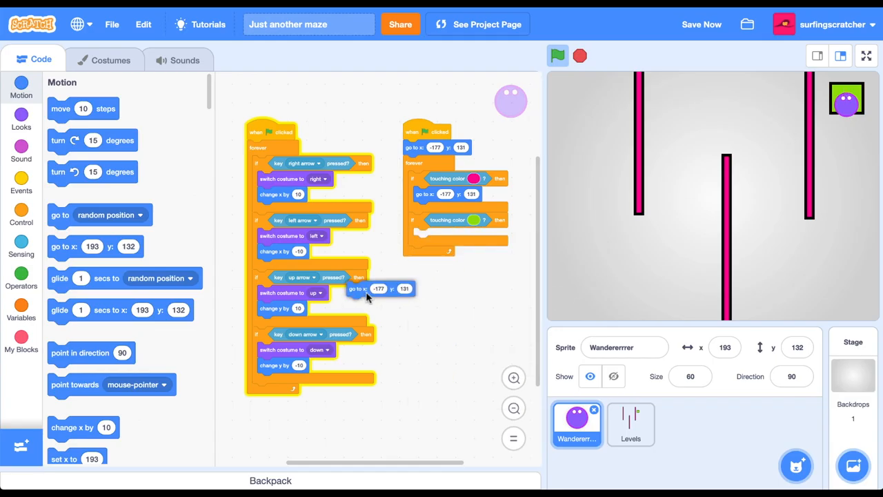
click(21, 119)
text(I found youuuuu!)
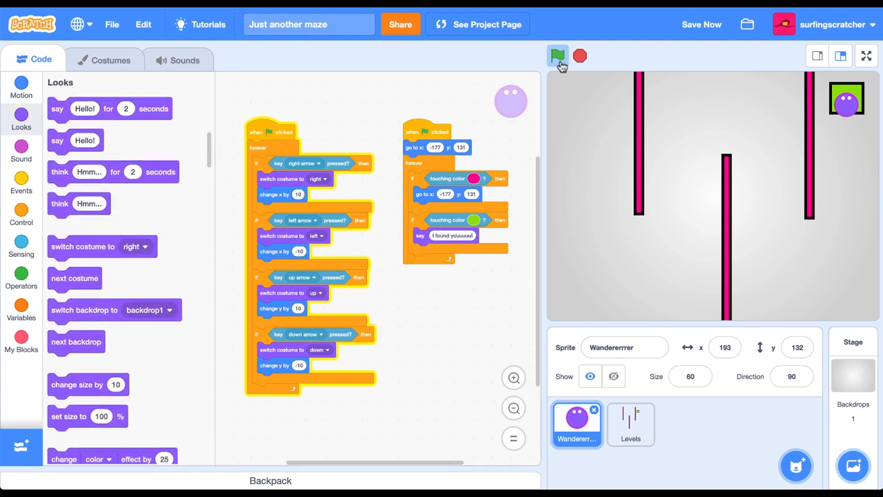
Run the maze and steer the Wanderer to the green square until it says 'I found youuuuu!'.
click(557, 55)
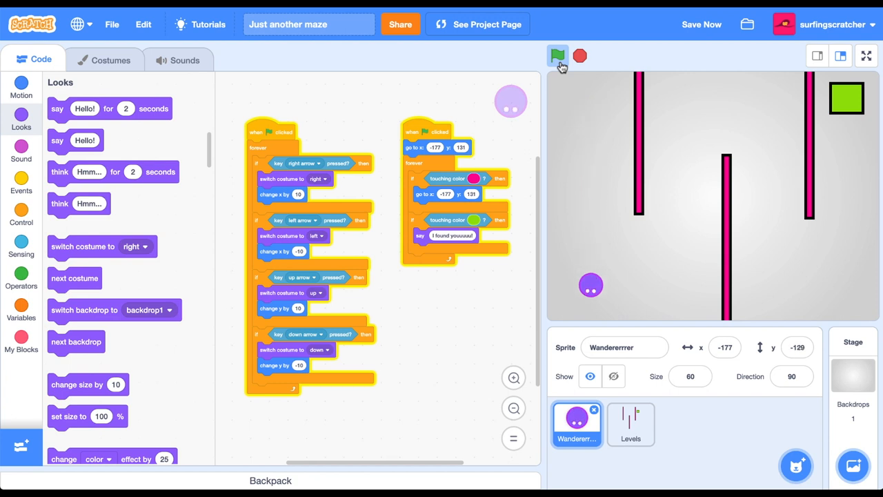
click(557, 55)
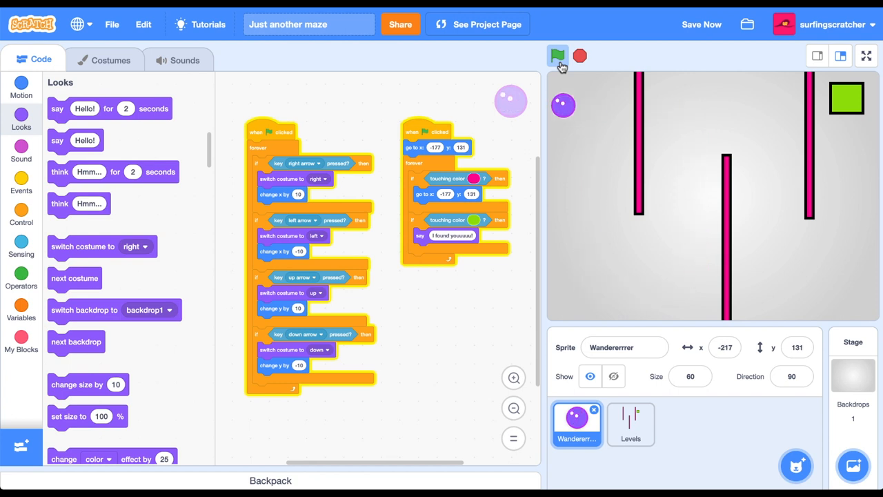
click(557, 55)
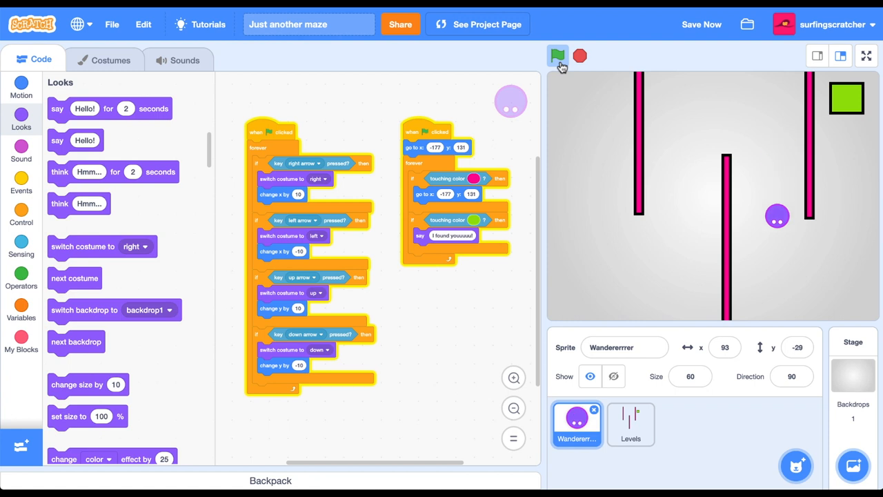
click(558, 55)
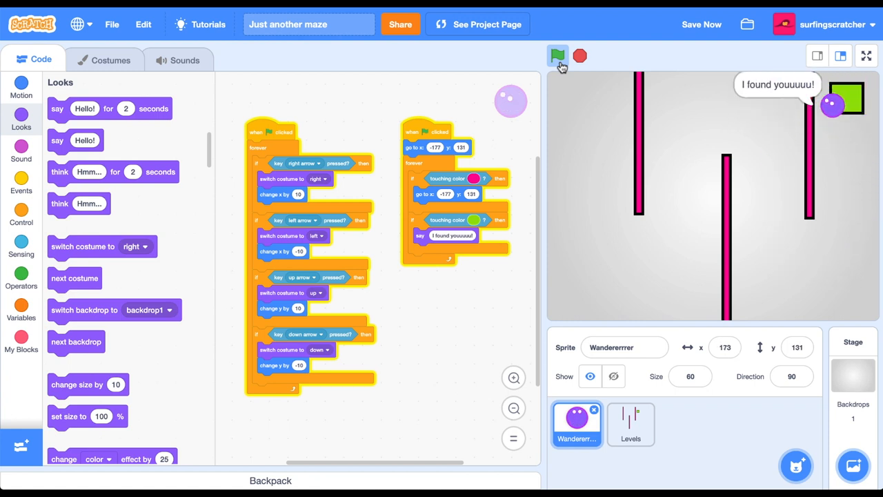
click(557, 55)
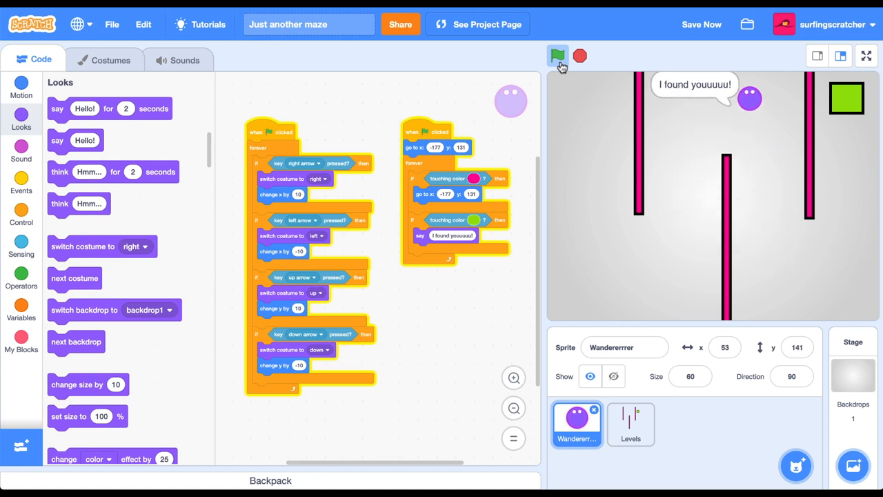
click(557, 55)
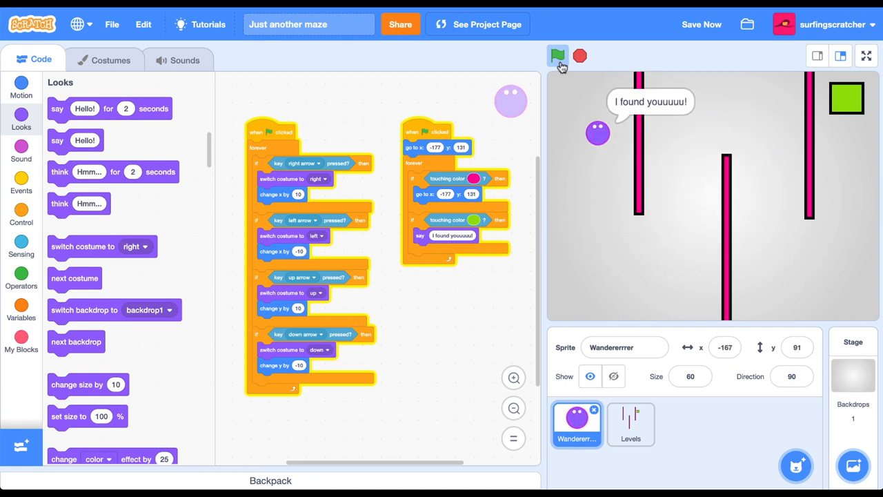